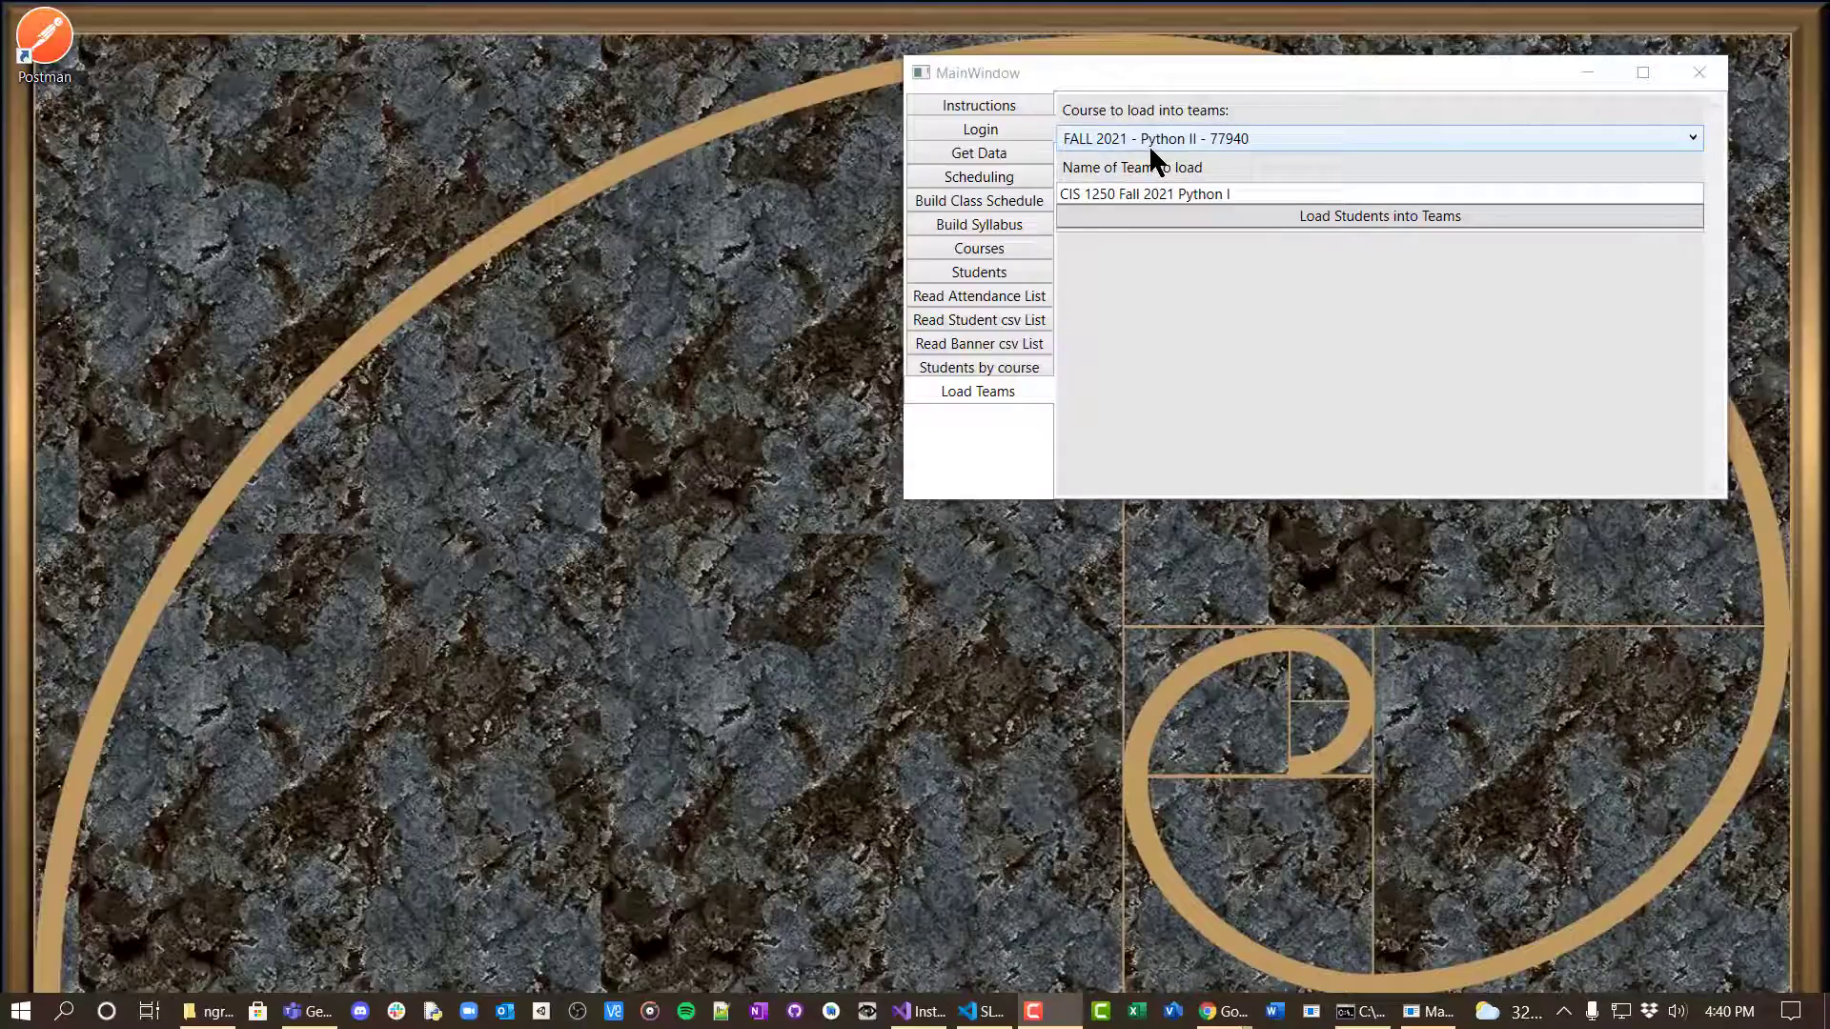
{"action": "mouse_move", "coordinate": [1138, 734]}
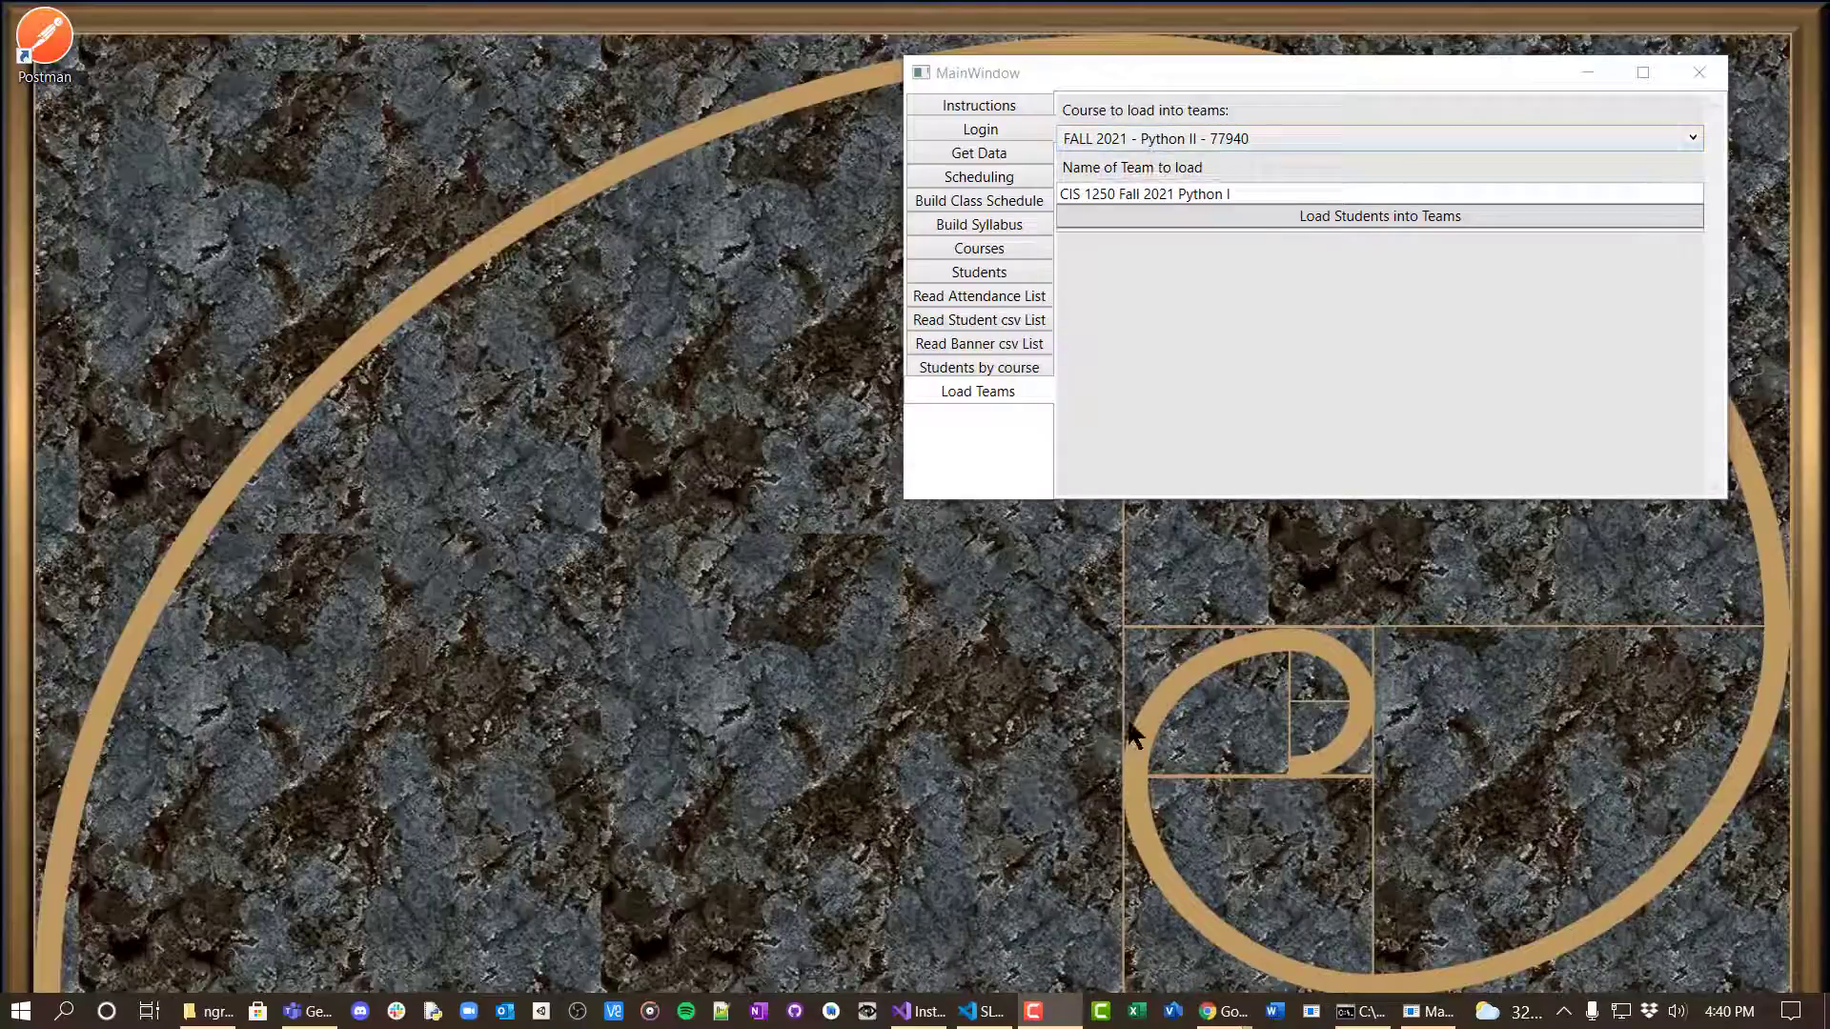
{"action": "mouse_move", "coordinate": [1091, 945]}
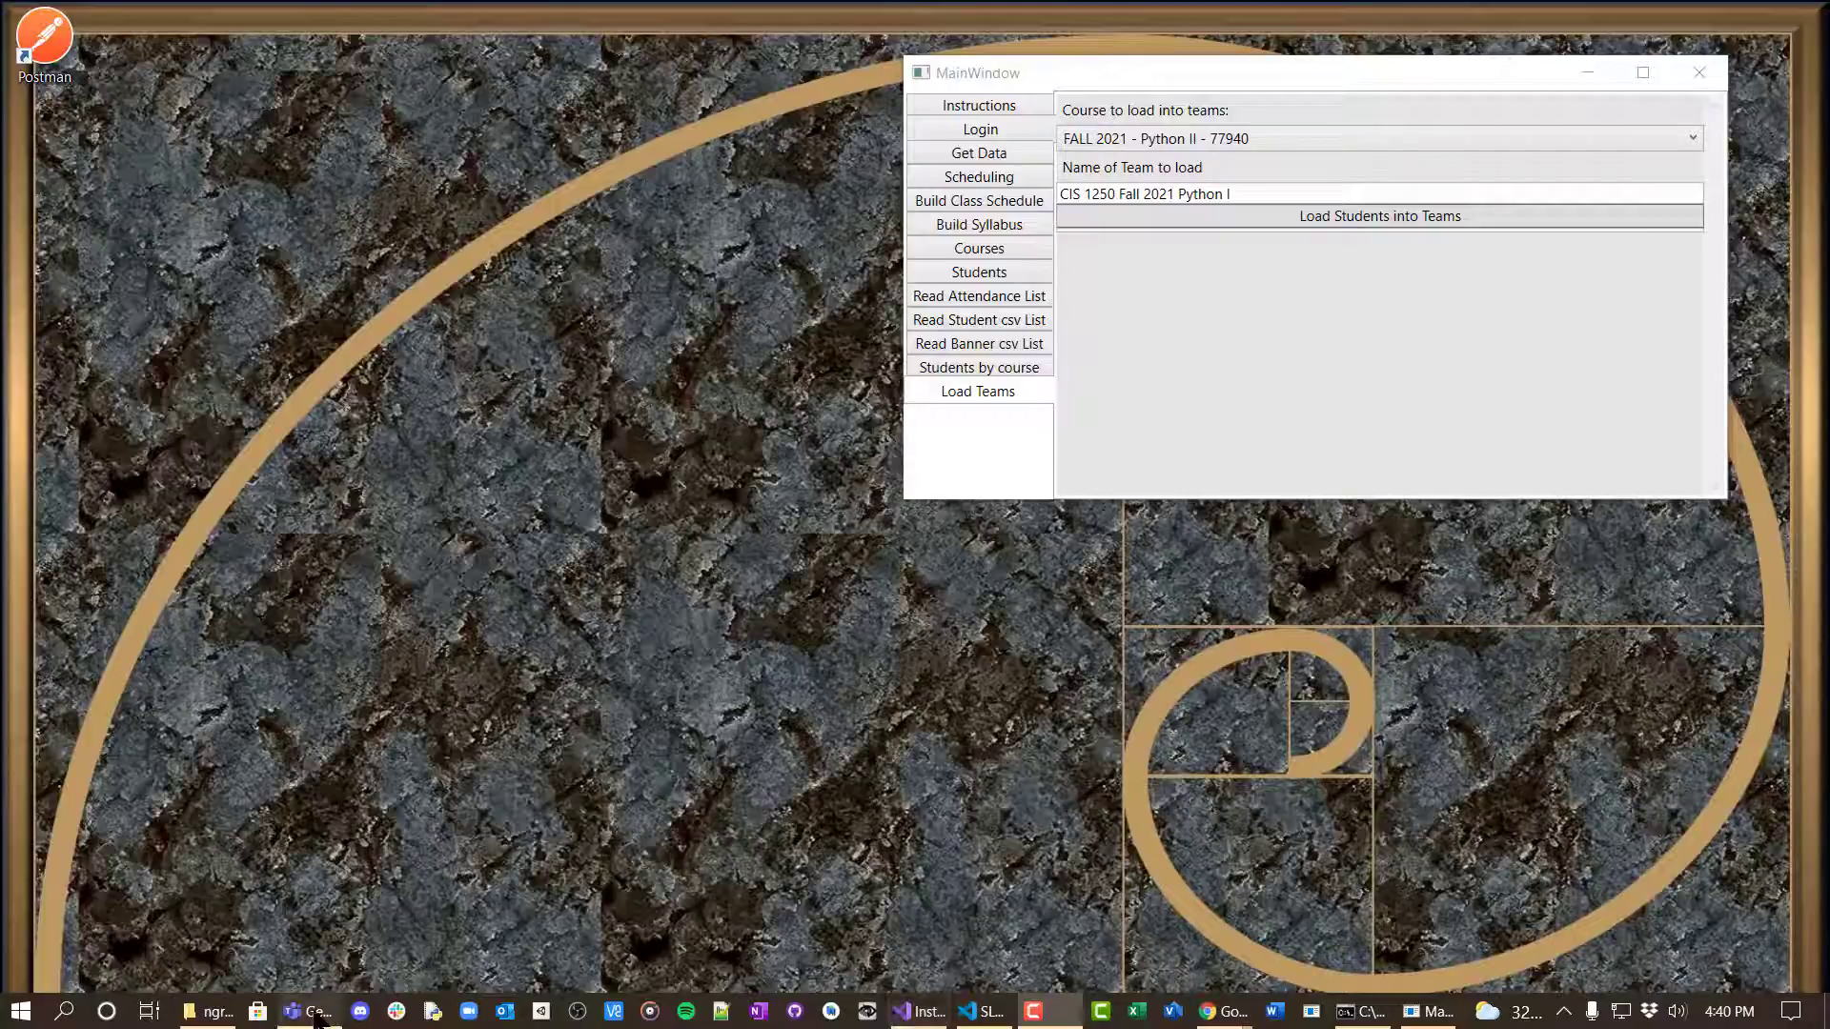
- Locate the CIS 2096 team in the Teams list and choose Manage team from its menu
{"action": "left_click", "coordinate": [309, 1010]}
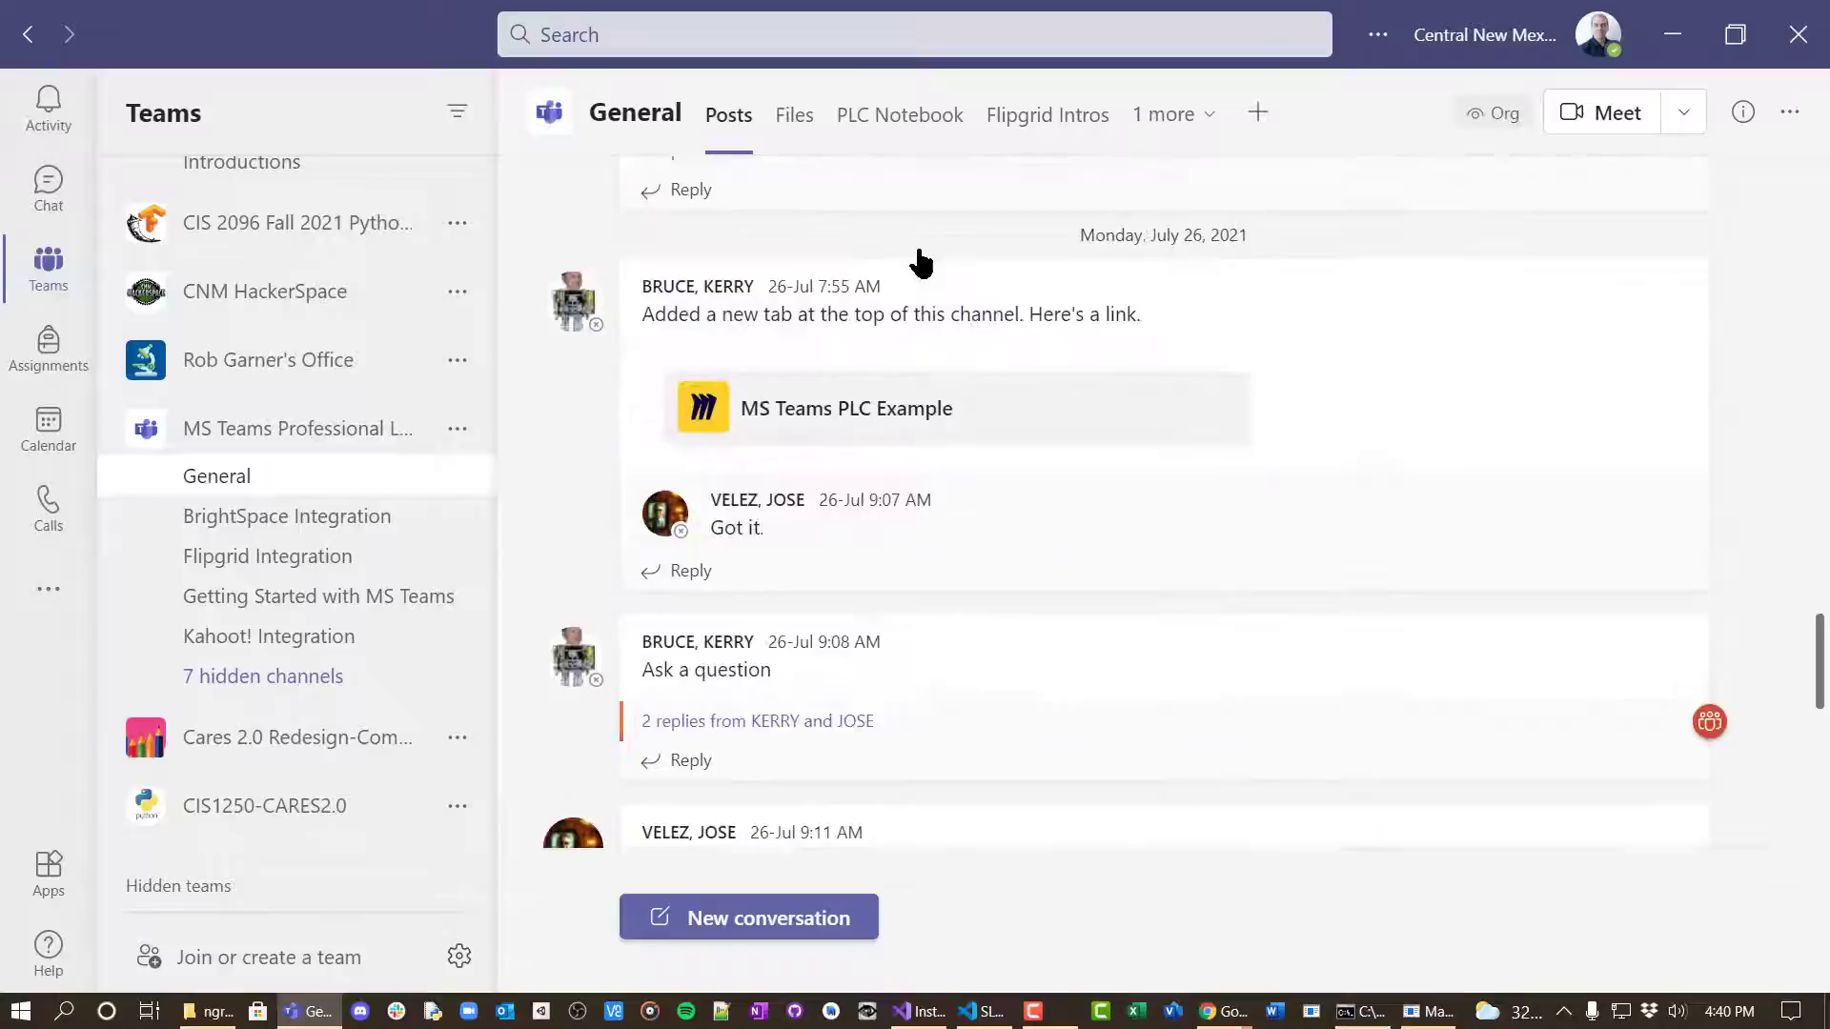
{"action": "scroll", "scroll_direction": "down", "scroll_amount": 3}
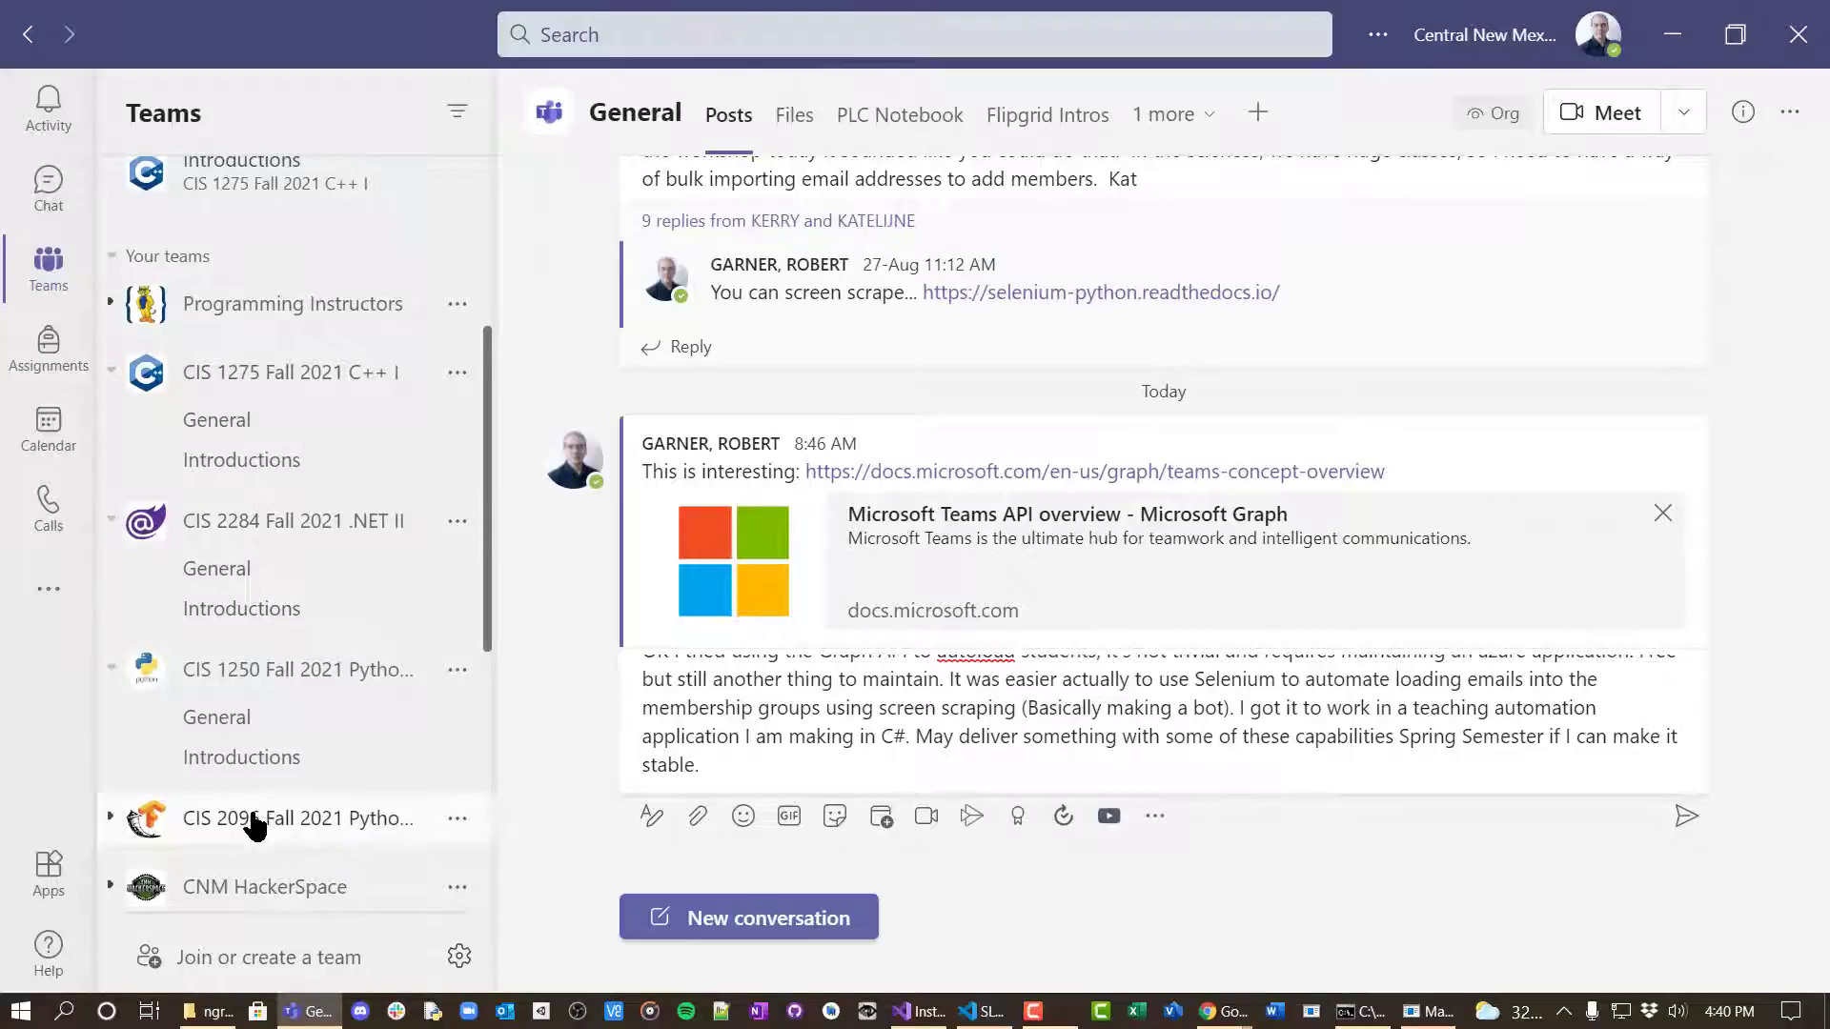
{"action": "left_click", "coordinate": [457, 303]}
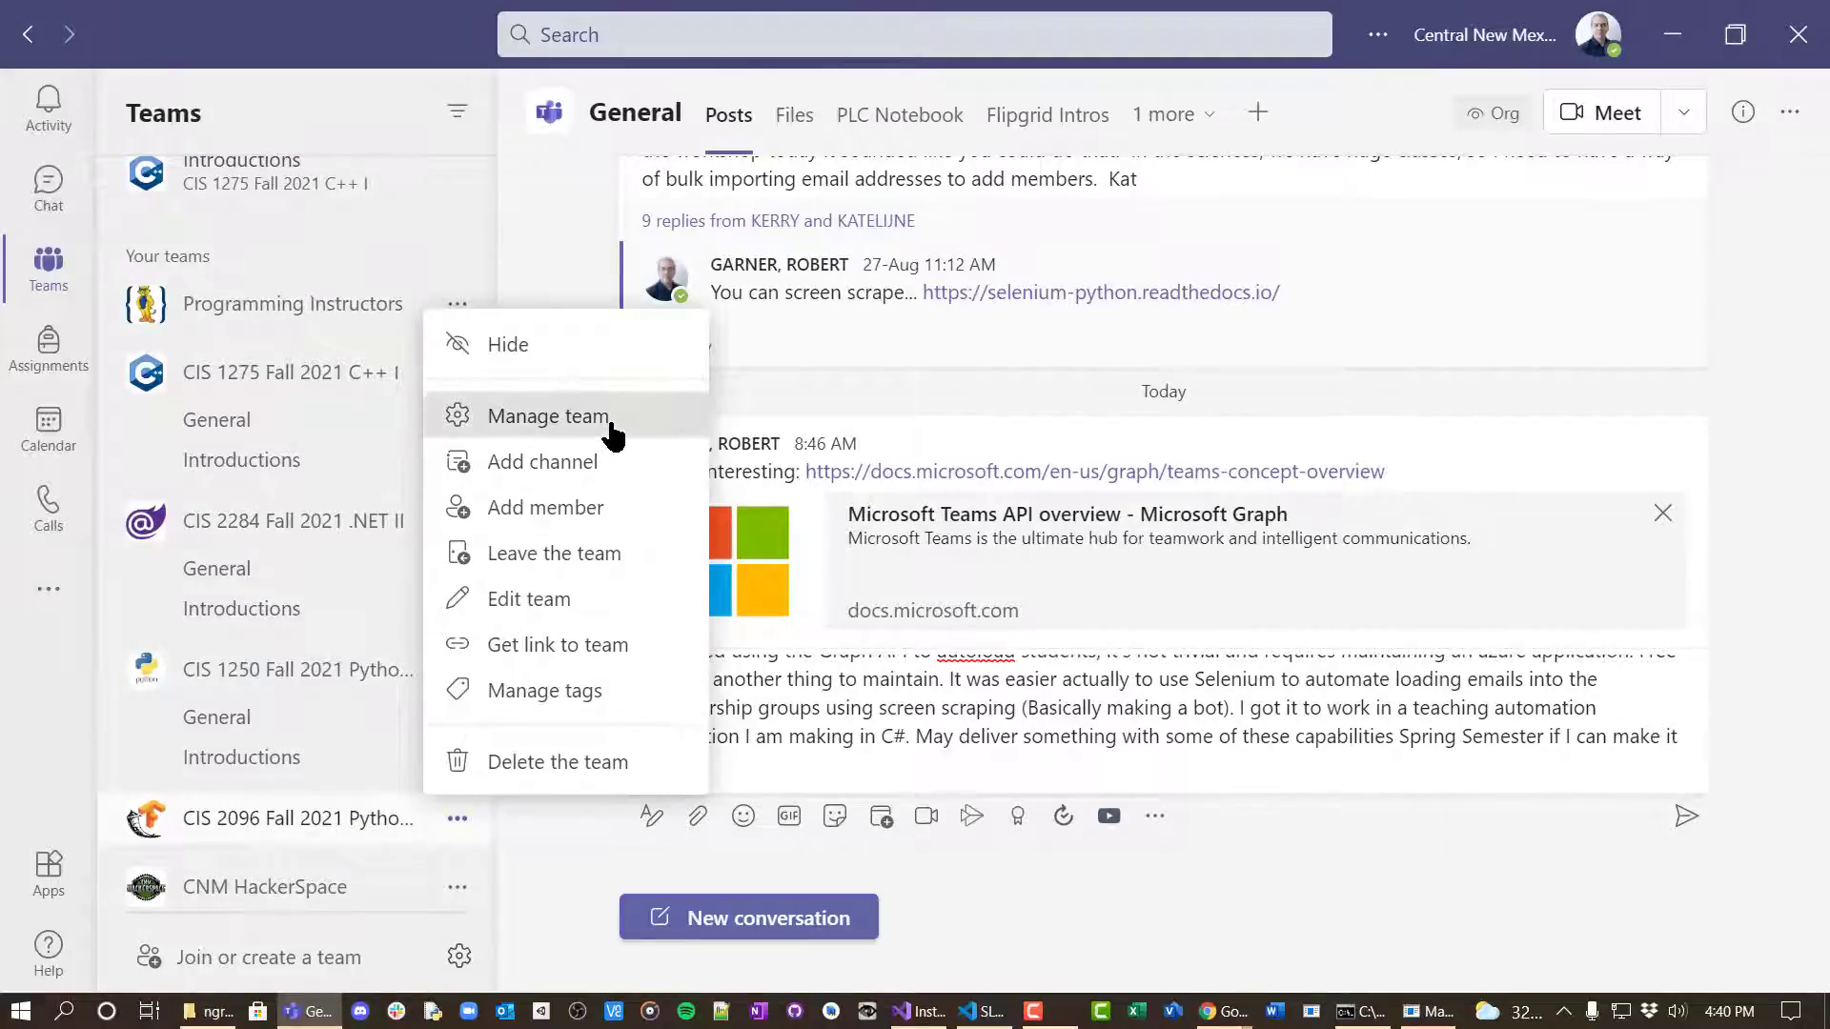
{"action": "left_click", "coordinate": [546, 415]}
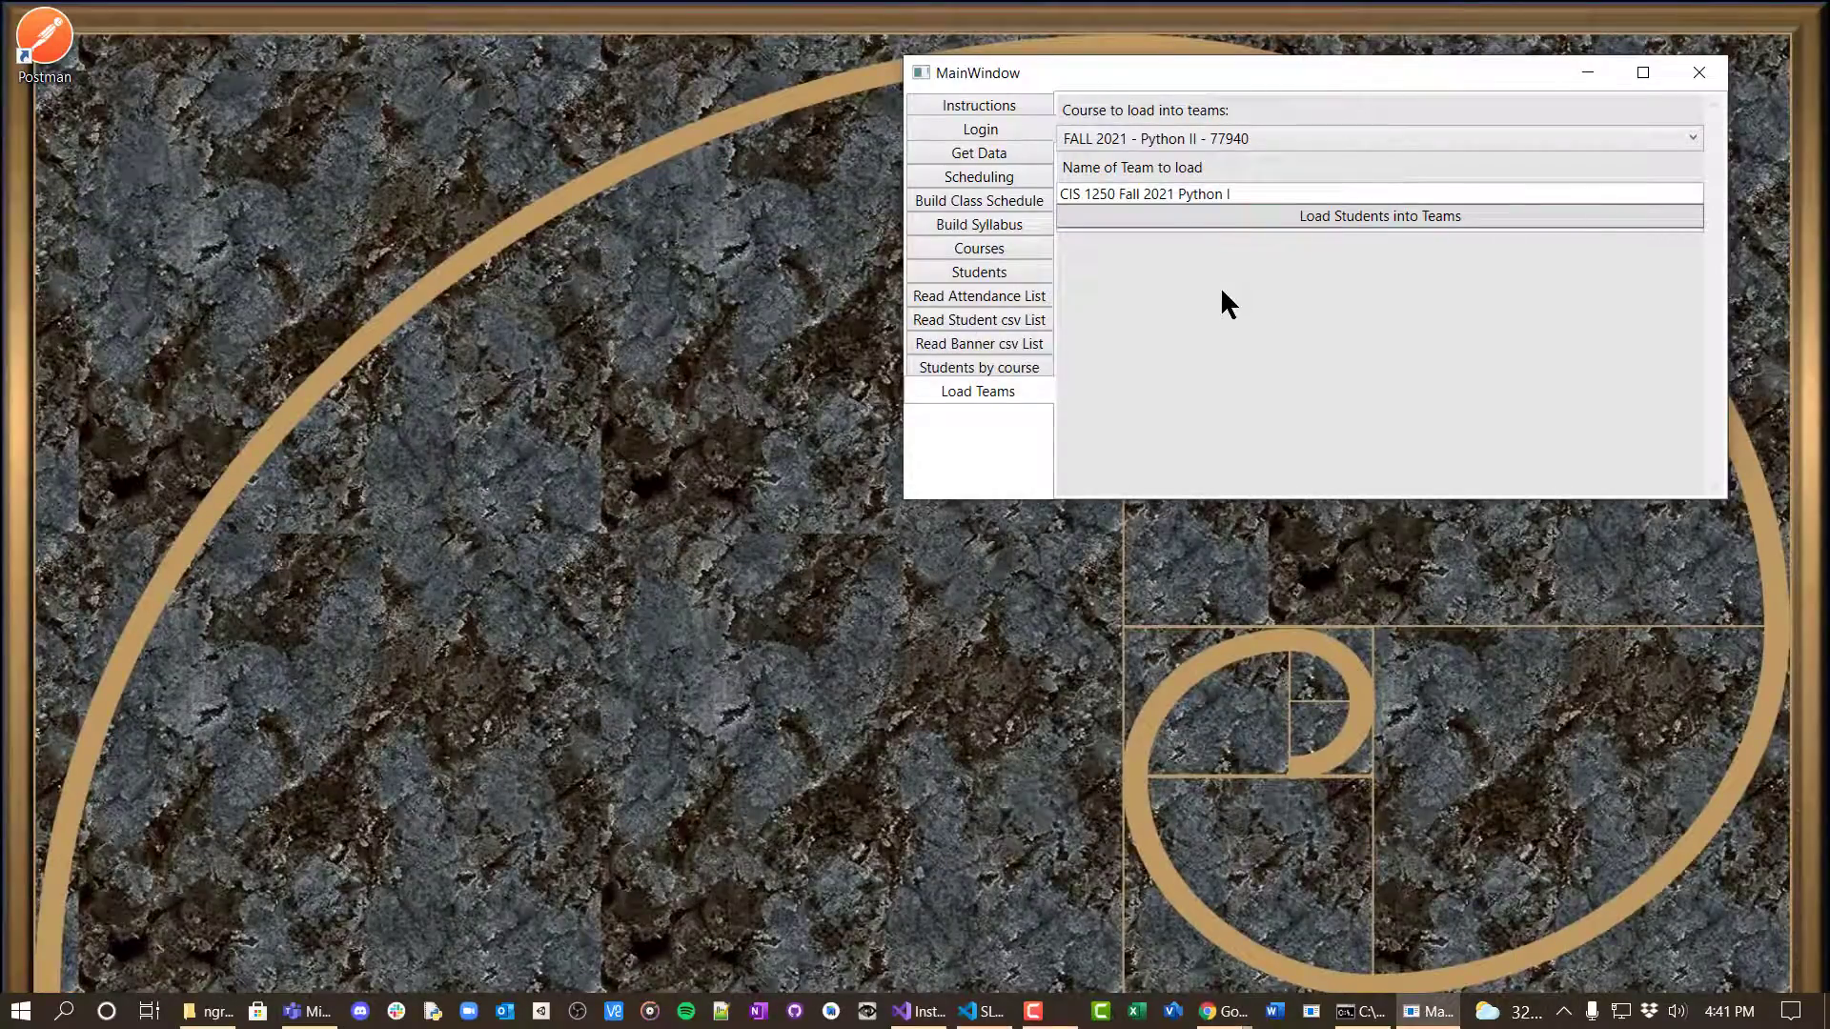
{"action": "mouse_move", "coordinate": [1207, 296]}
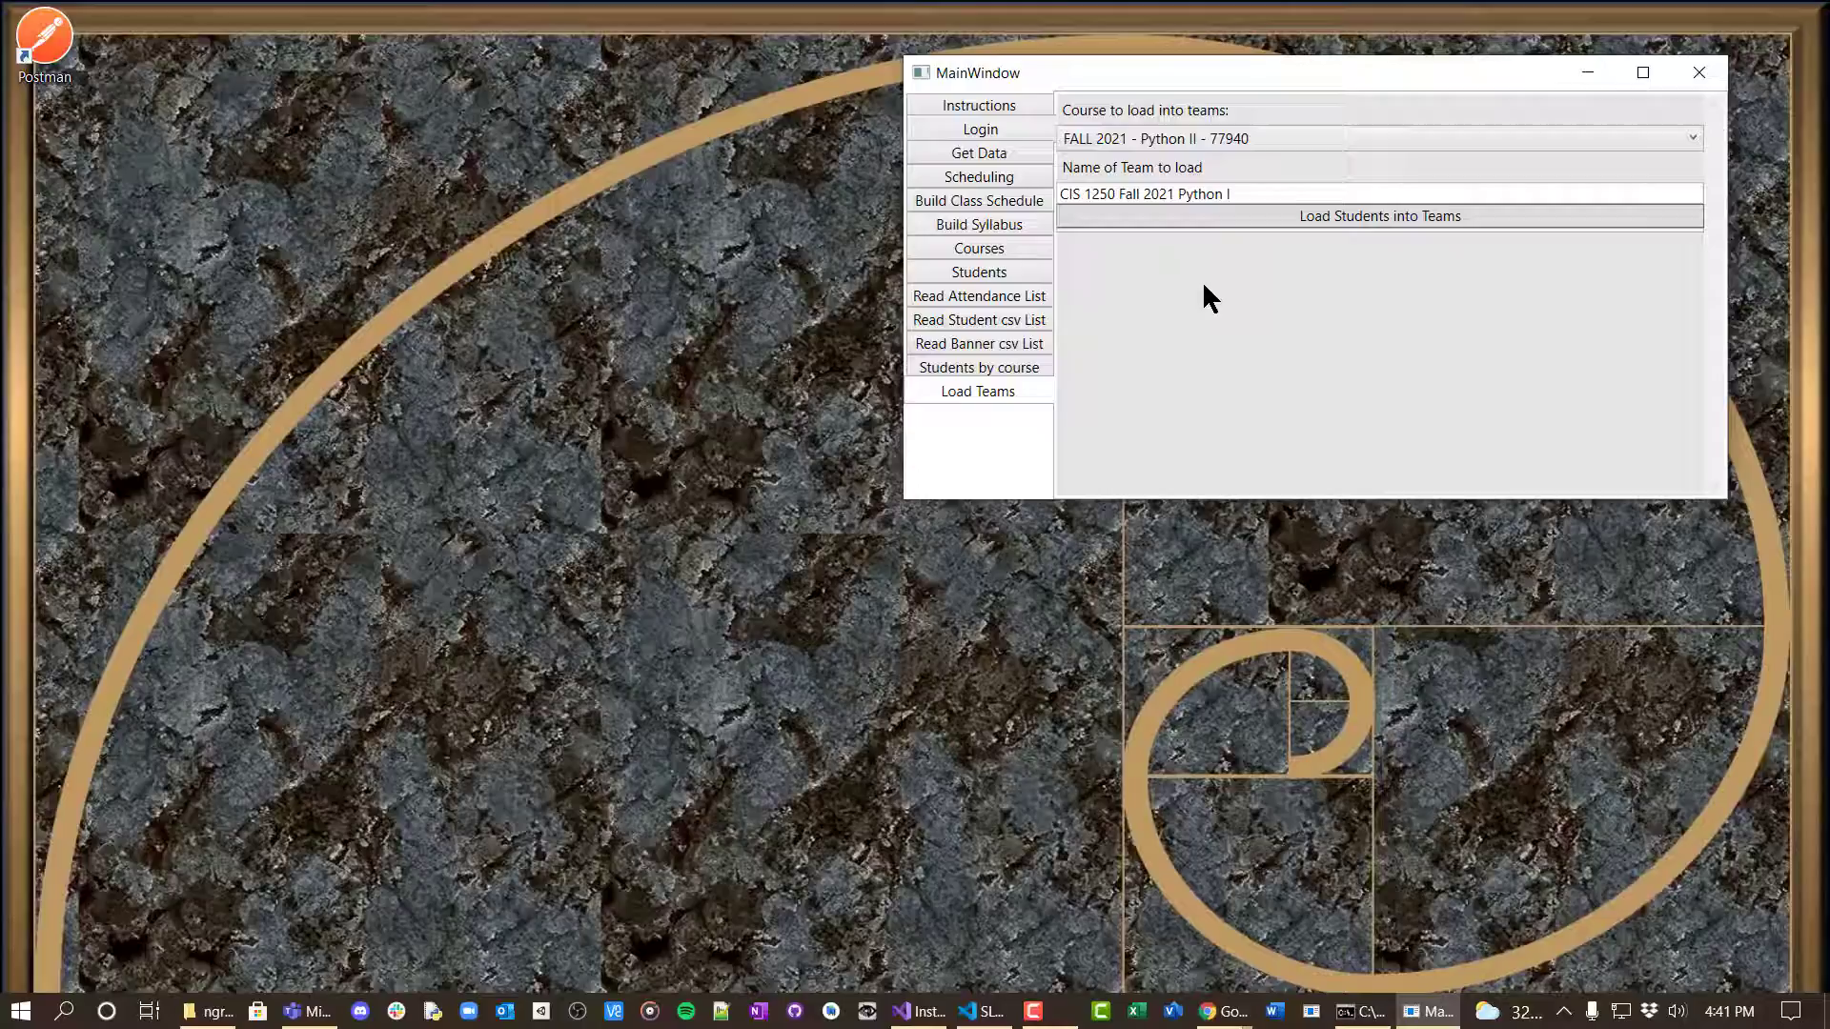
{"action": "mouse_move", "coordinate": [1195, 303]}
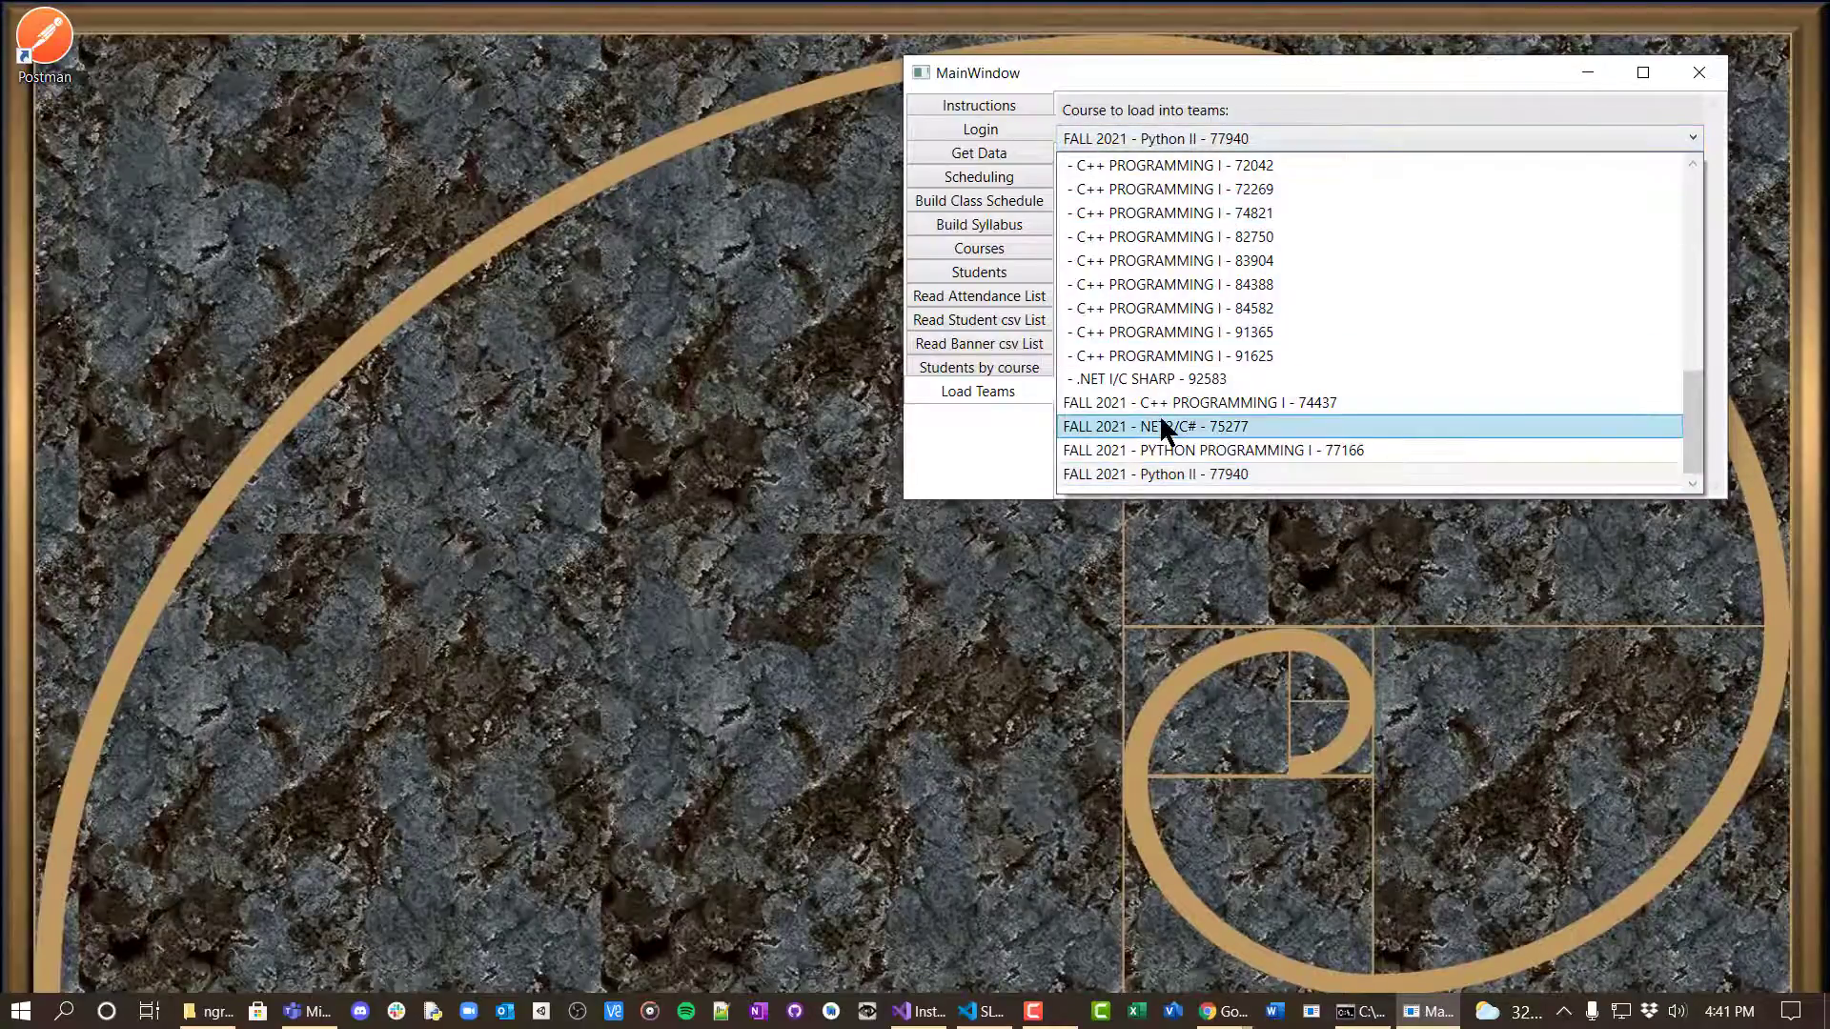
- Keep FALL 2021 - Python II - 77940 and replace the team name with CIS 2096 Fall 2021 Python II
{"action": "left_click", "coordinate": [1154, 137]}
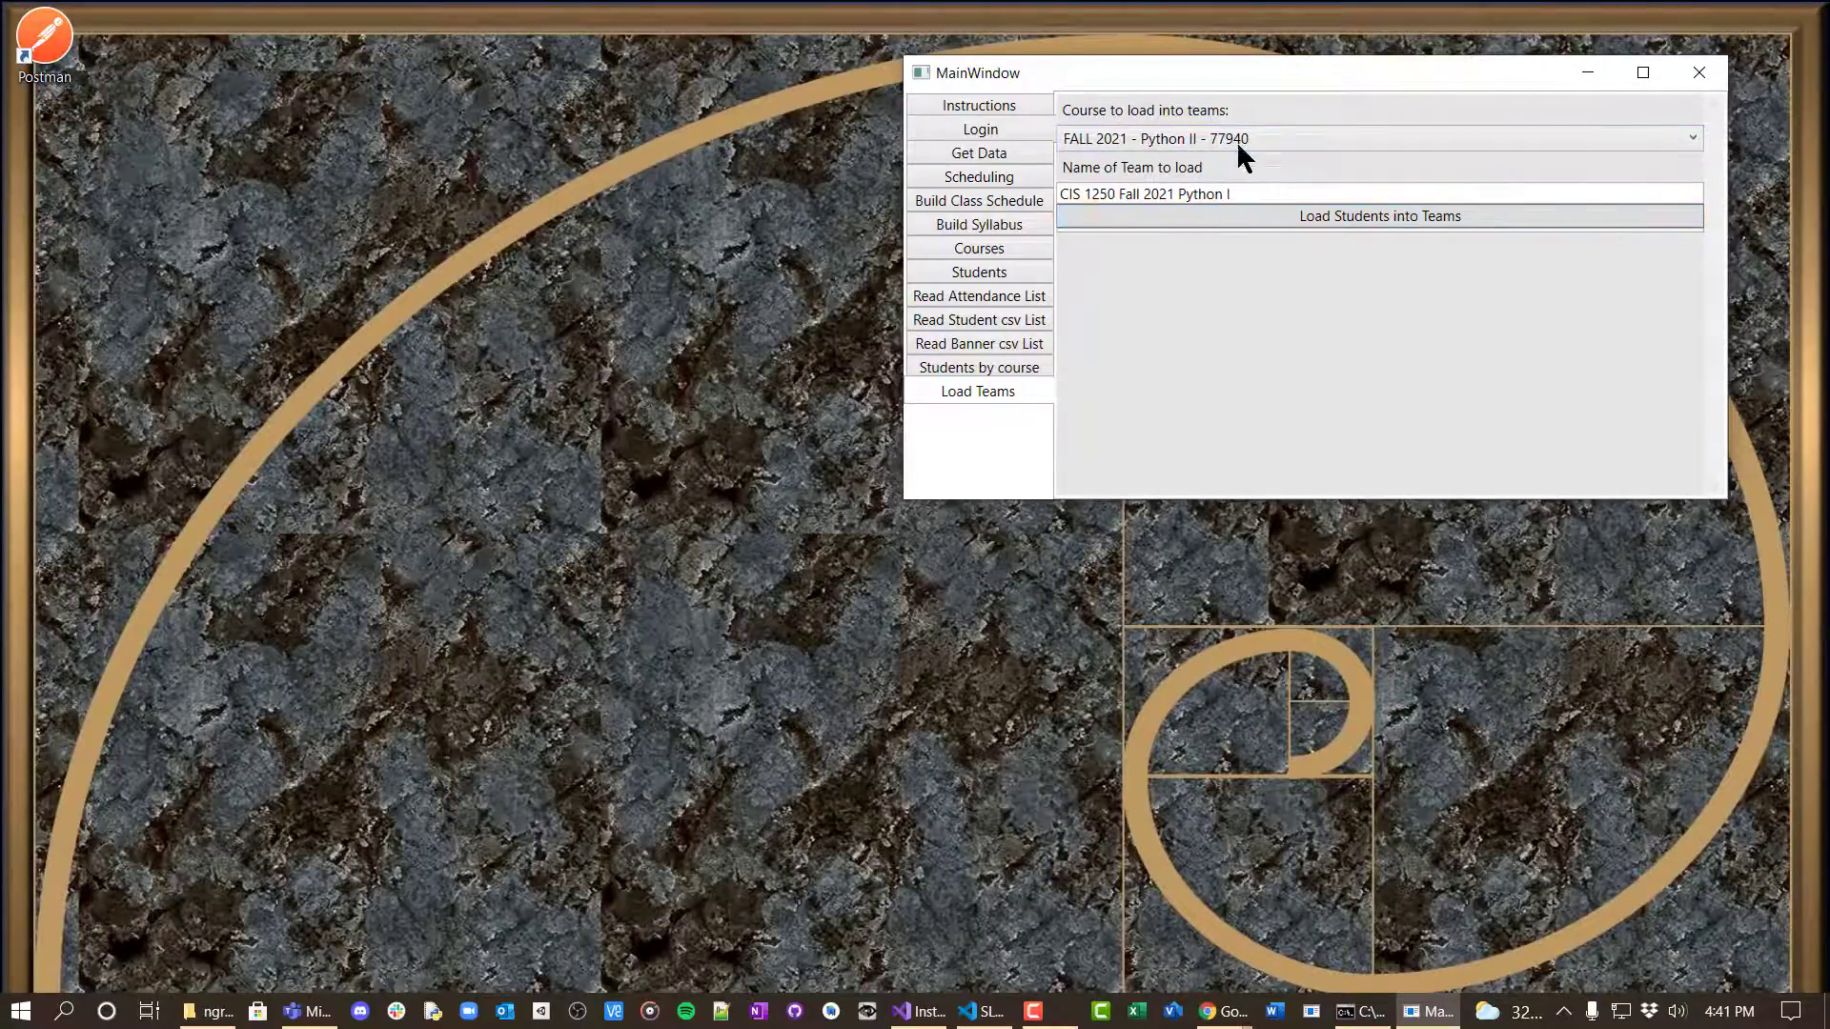
{"action": "mouse_move", "coordinate": [1235, 339]}
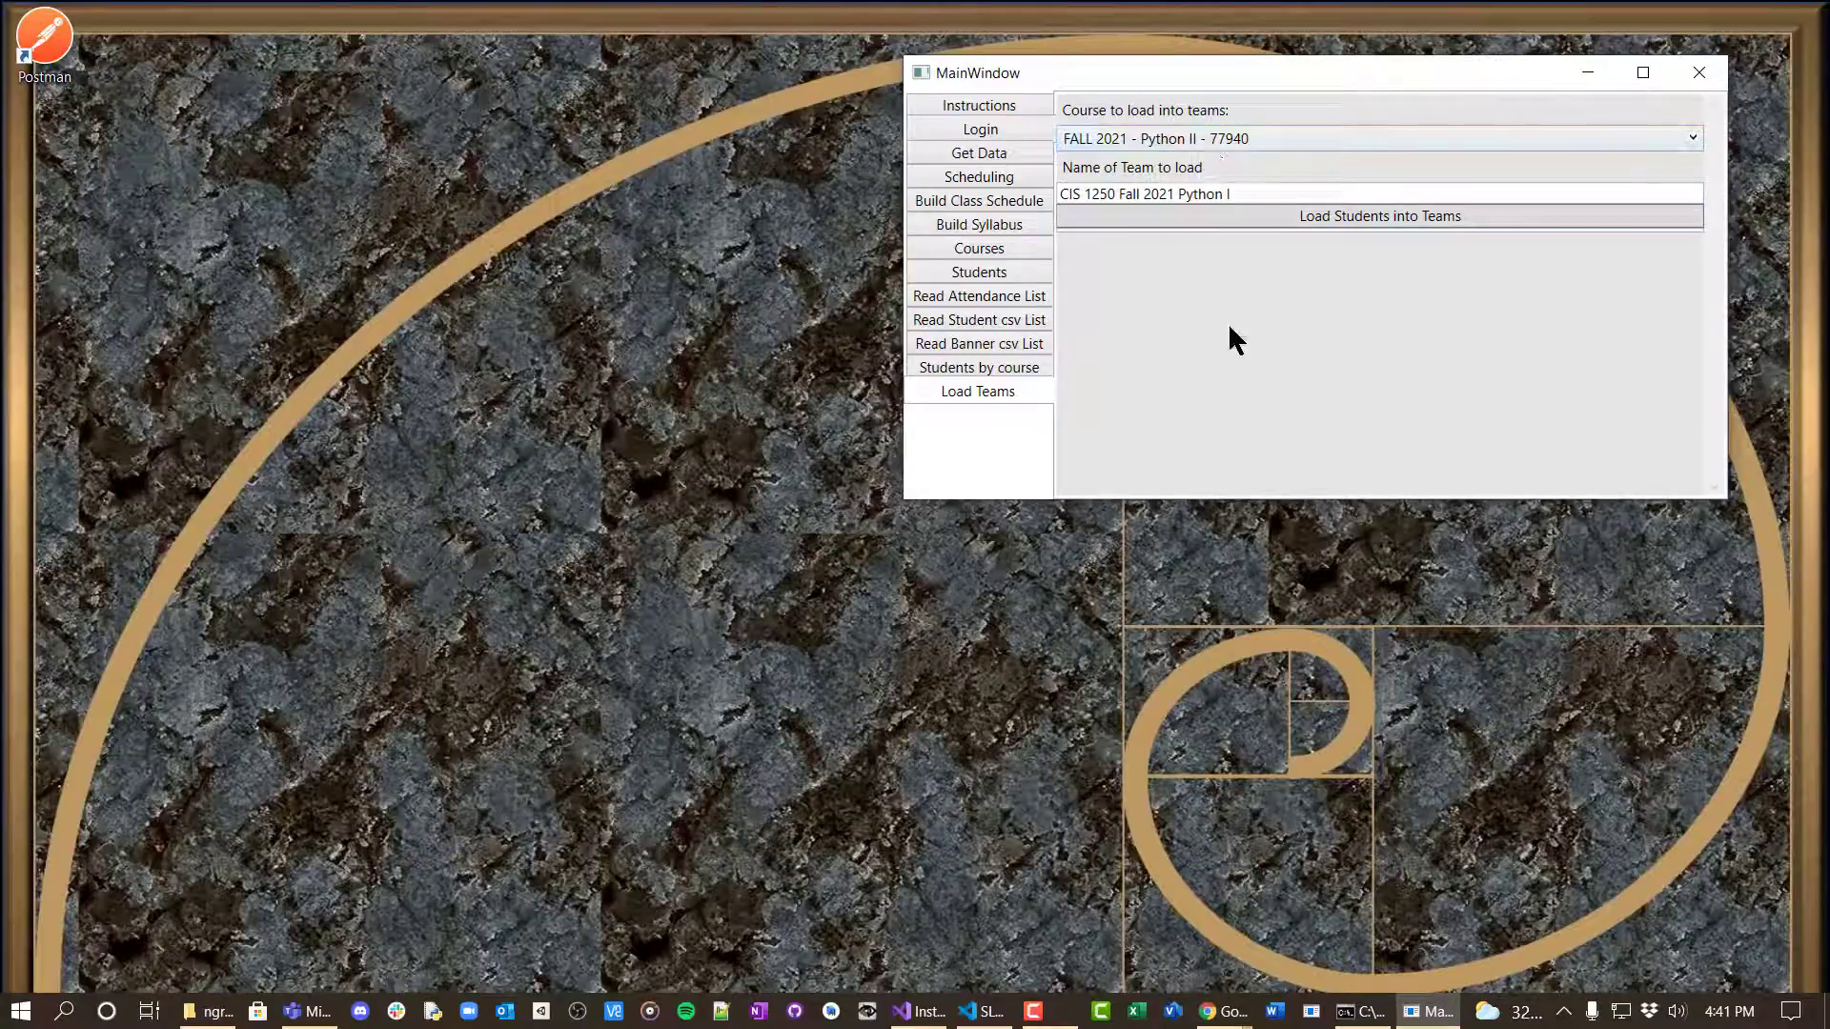
{"action": "mouse_move", "coordinate": [770, 957]}
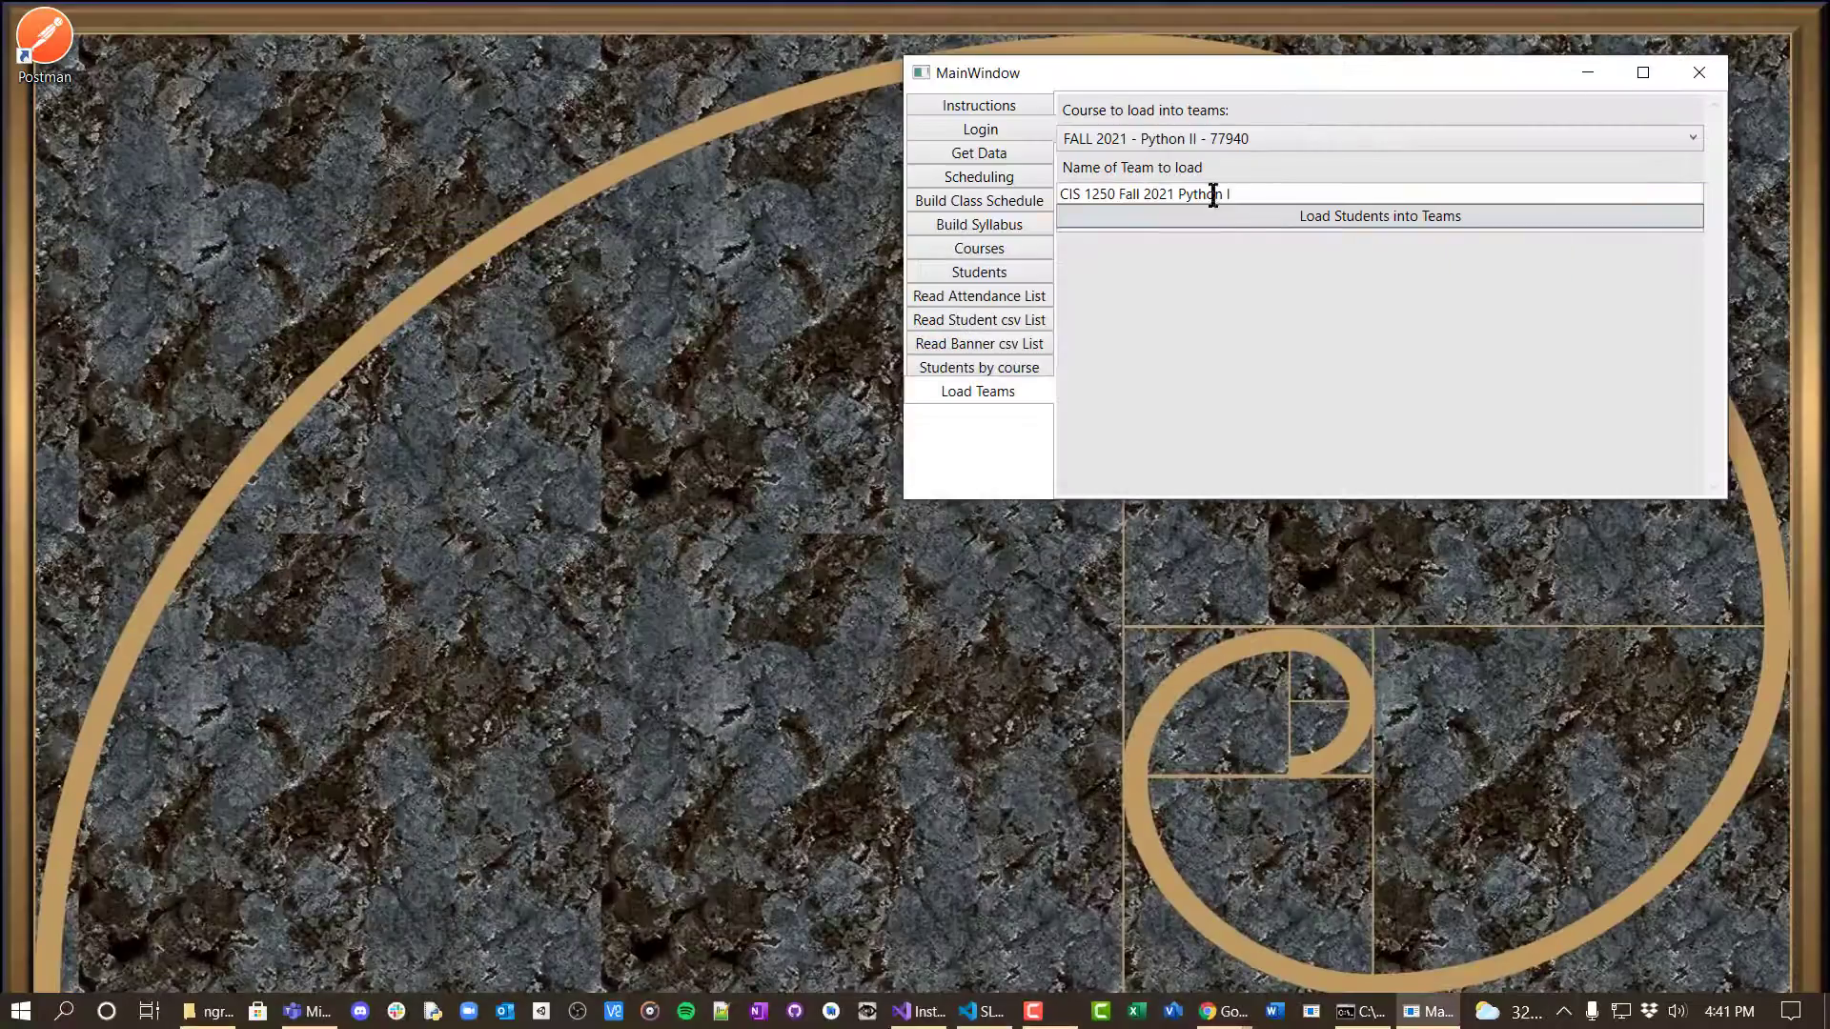
{"action": "triple_click", "coordinate": [1144, 193]}
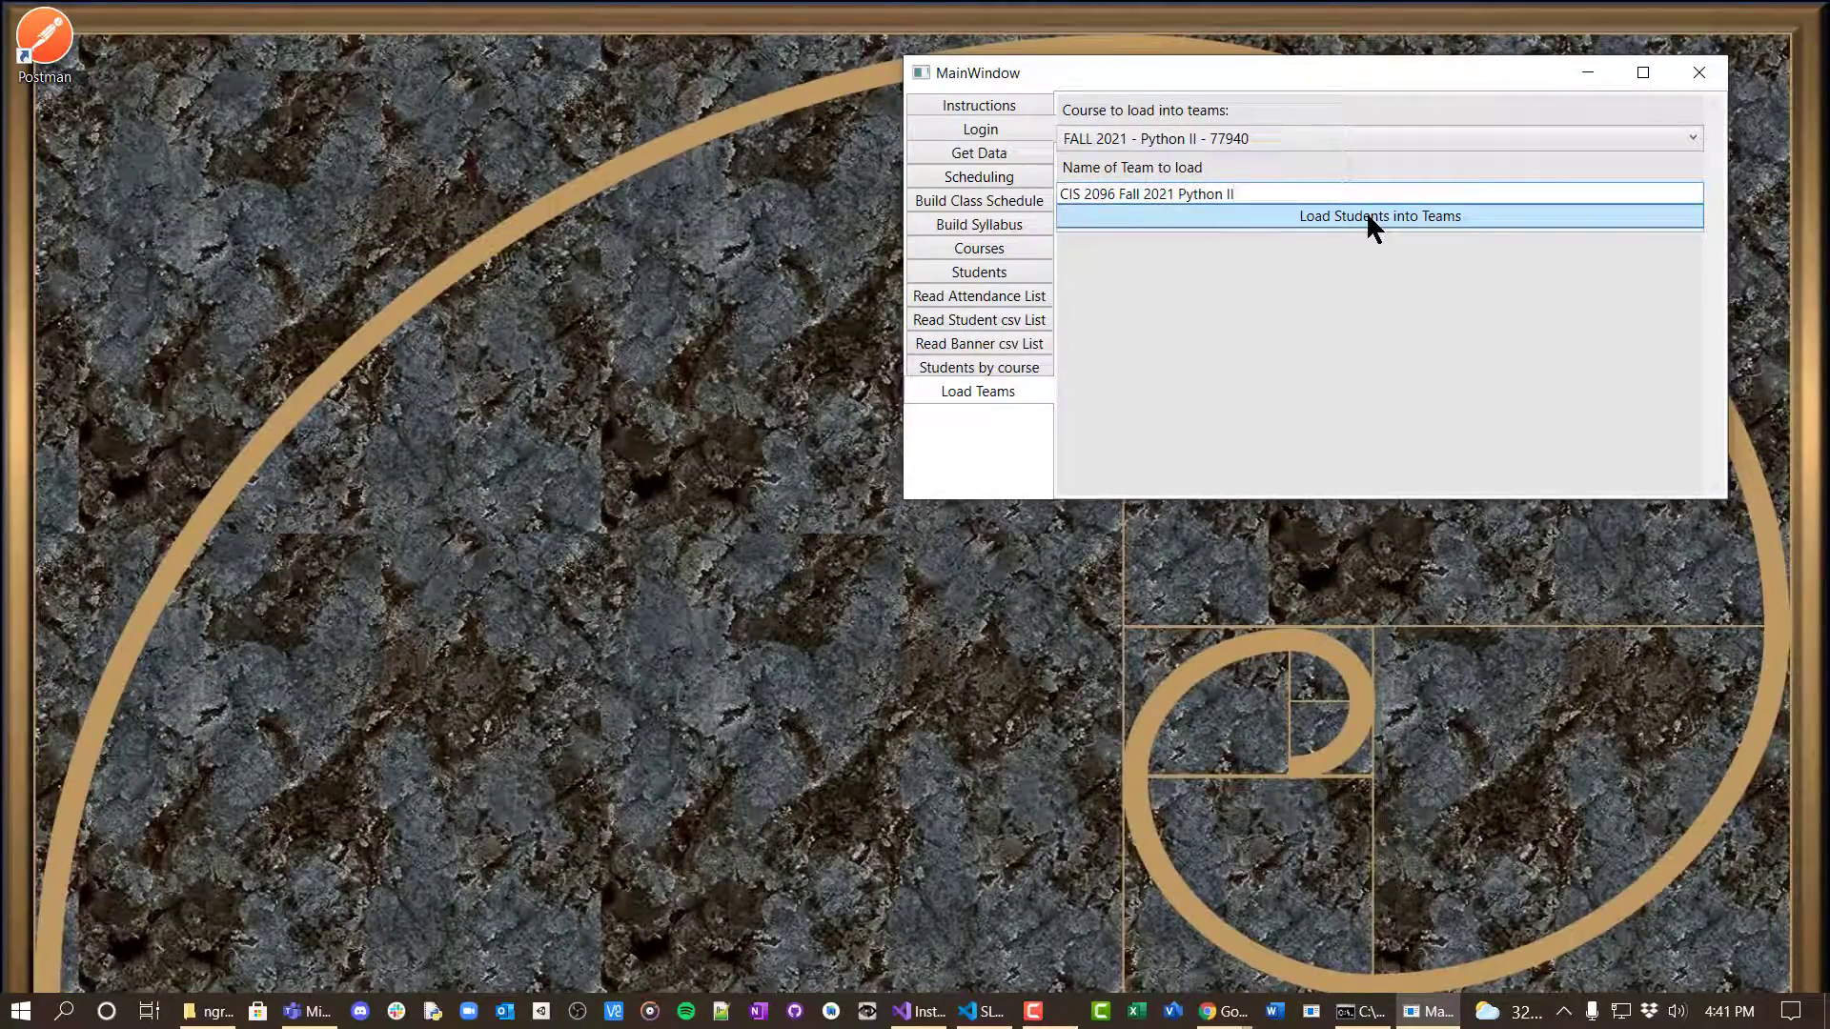
{"action": "mouse_move", "coordinate": [1289, 405]}
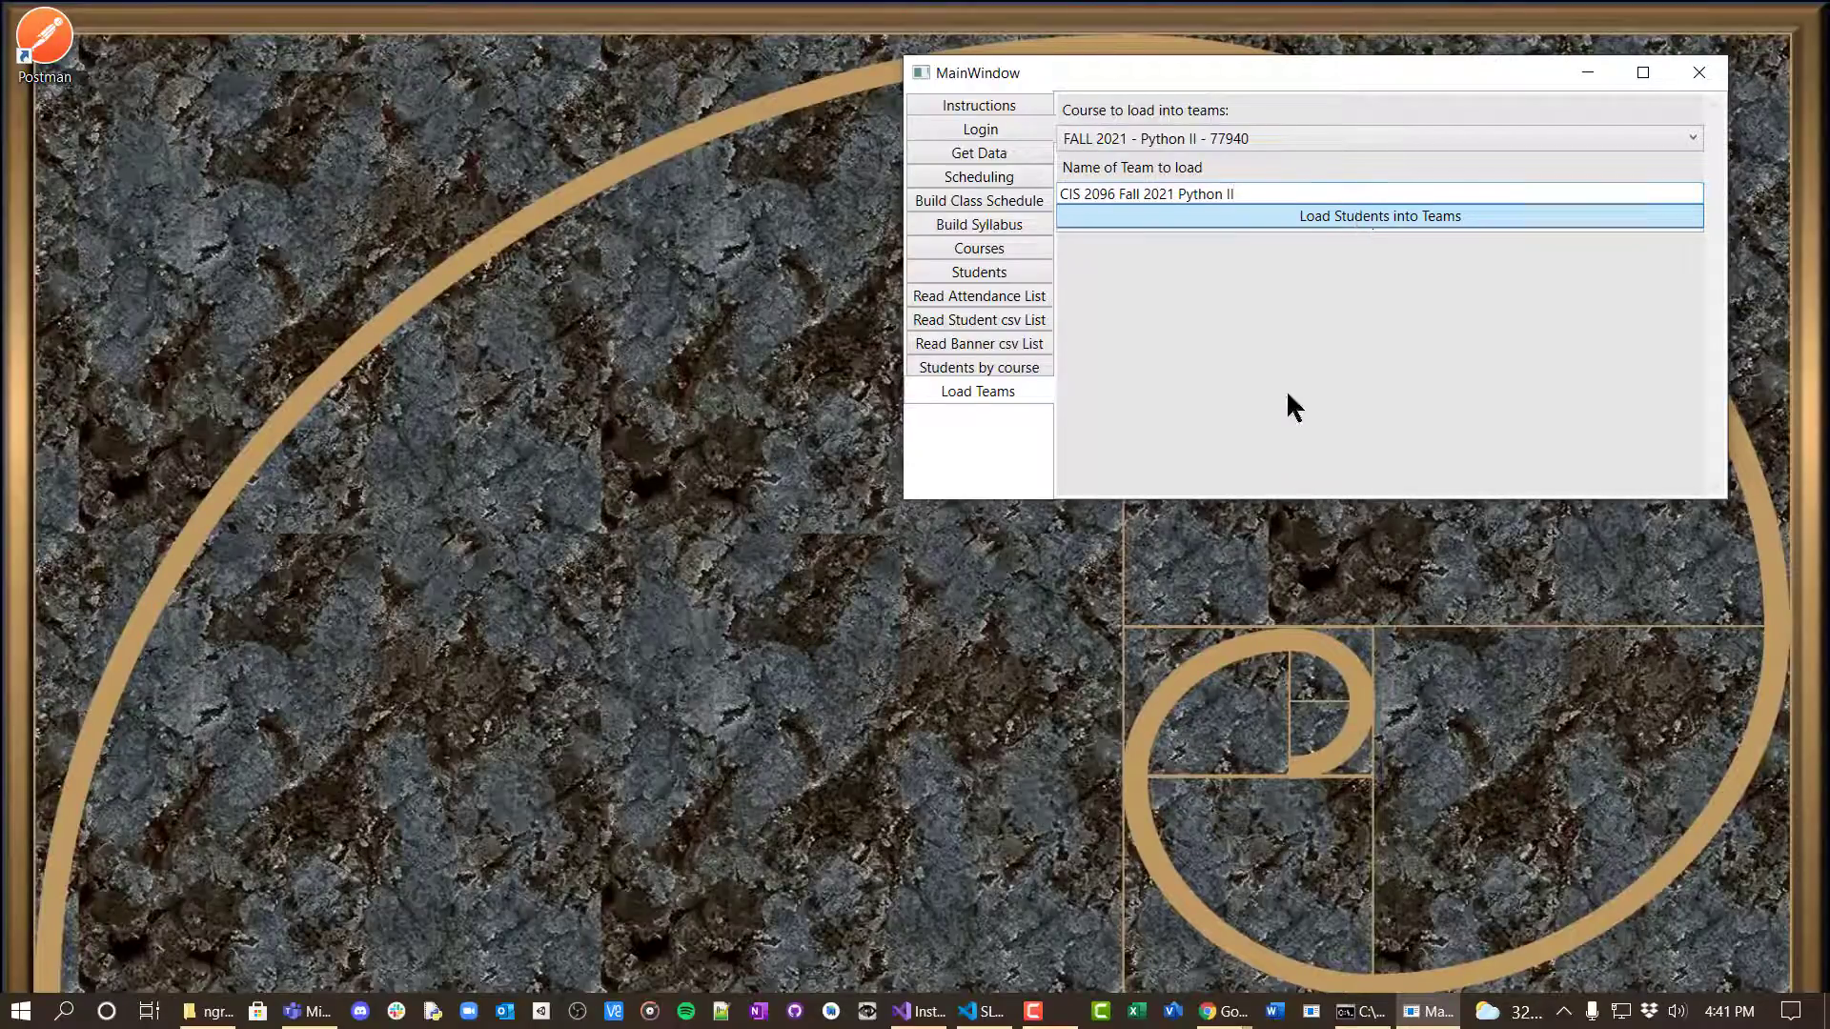
{"action": "mouse_move", "coordinate": [1332, 226]}
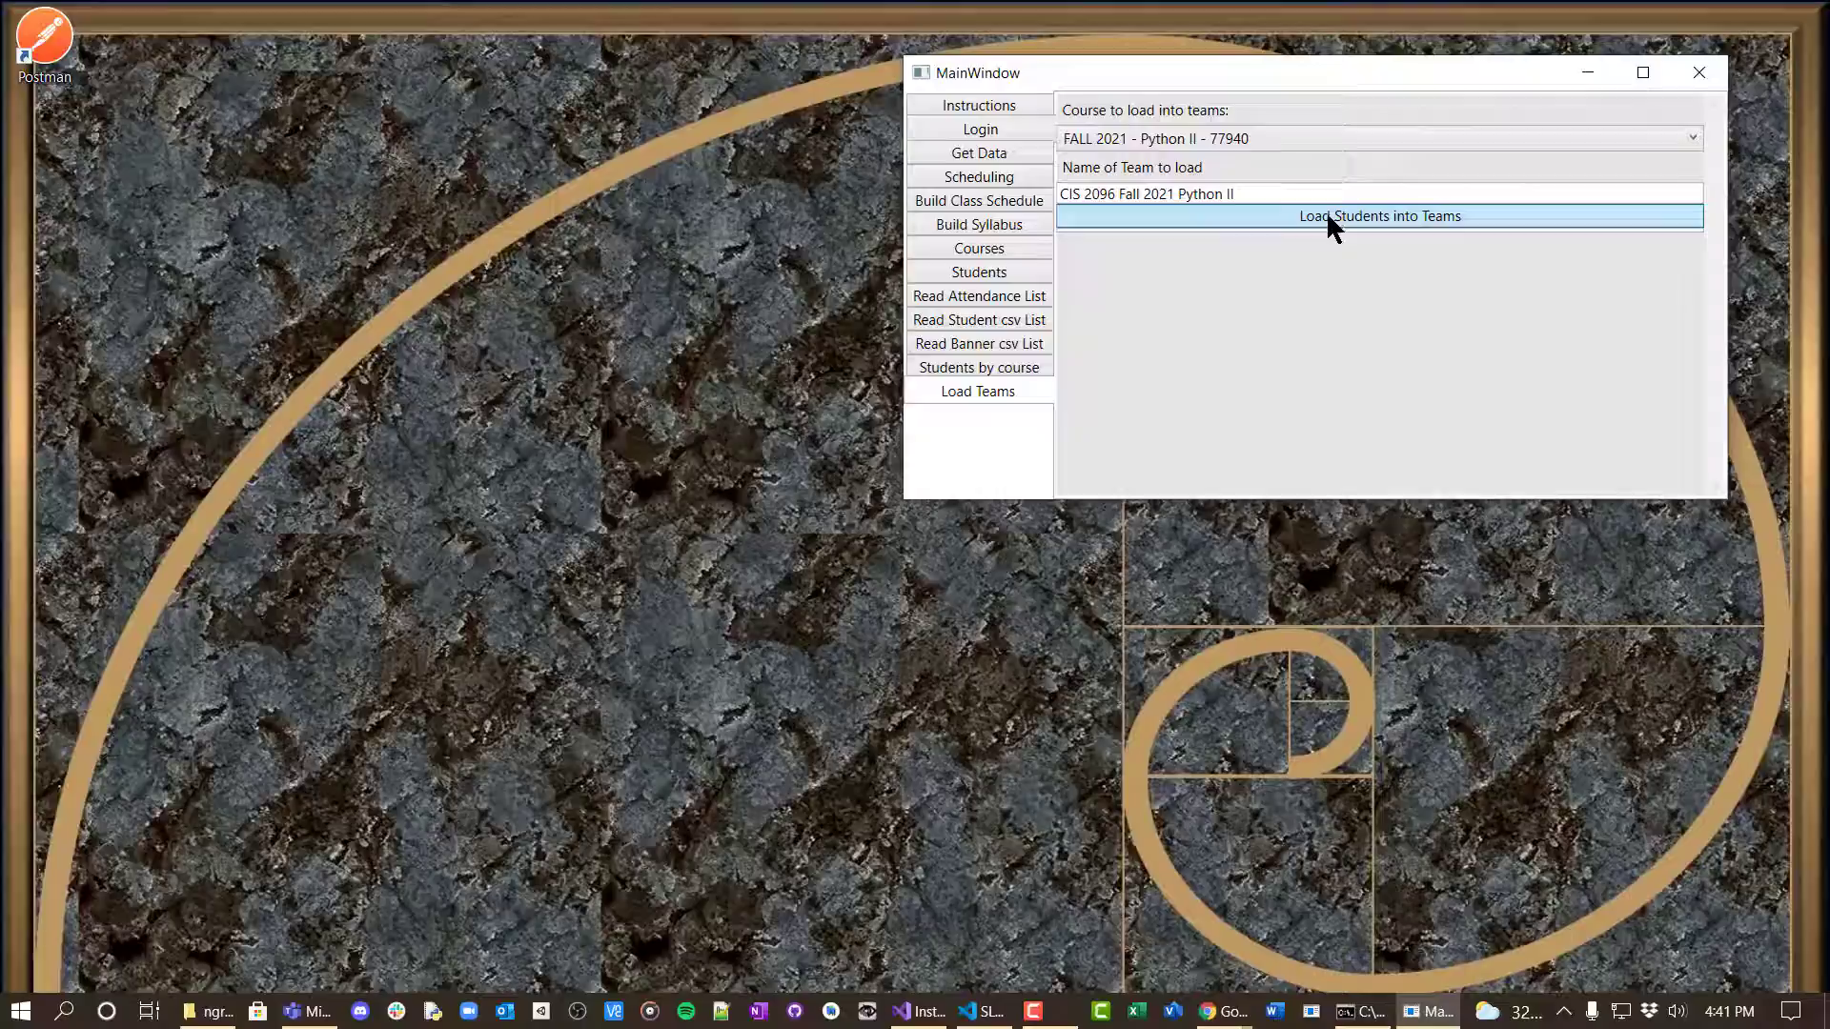
{"action": "left_click", "coordinate": [1378, 216]}
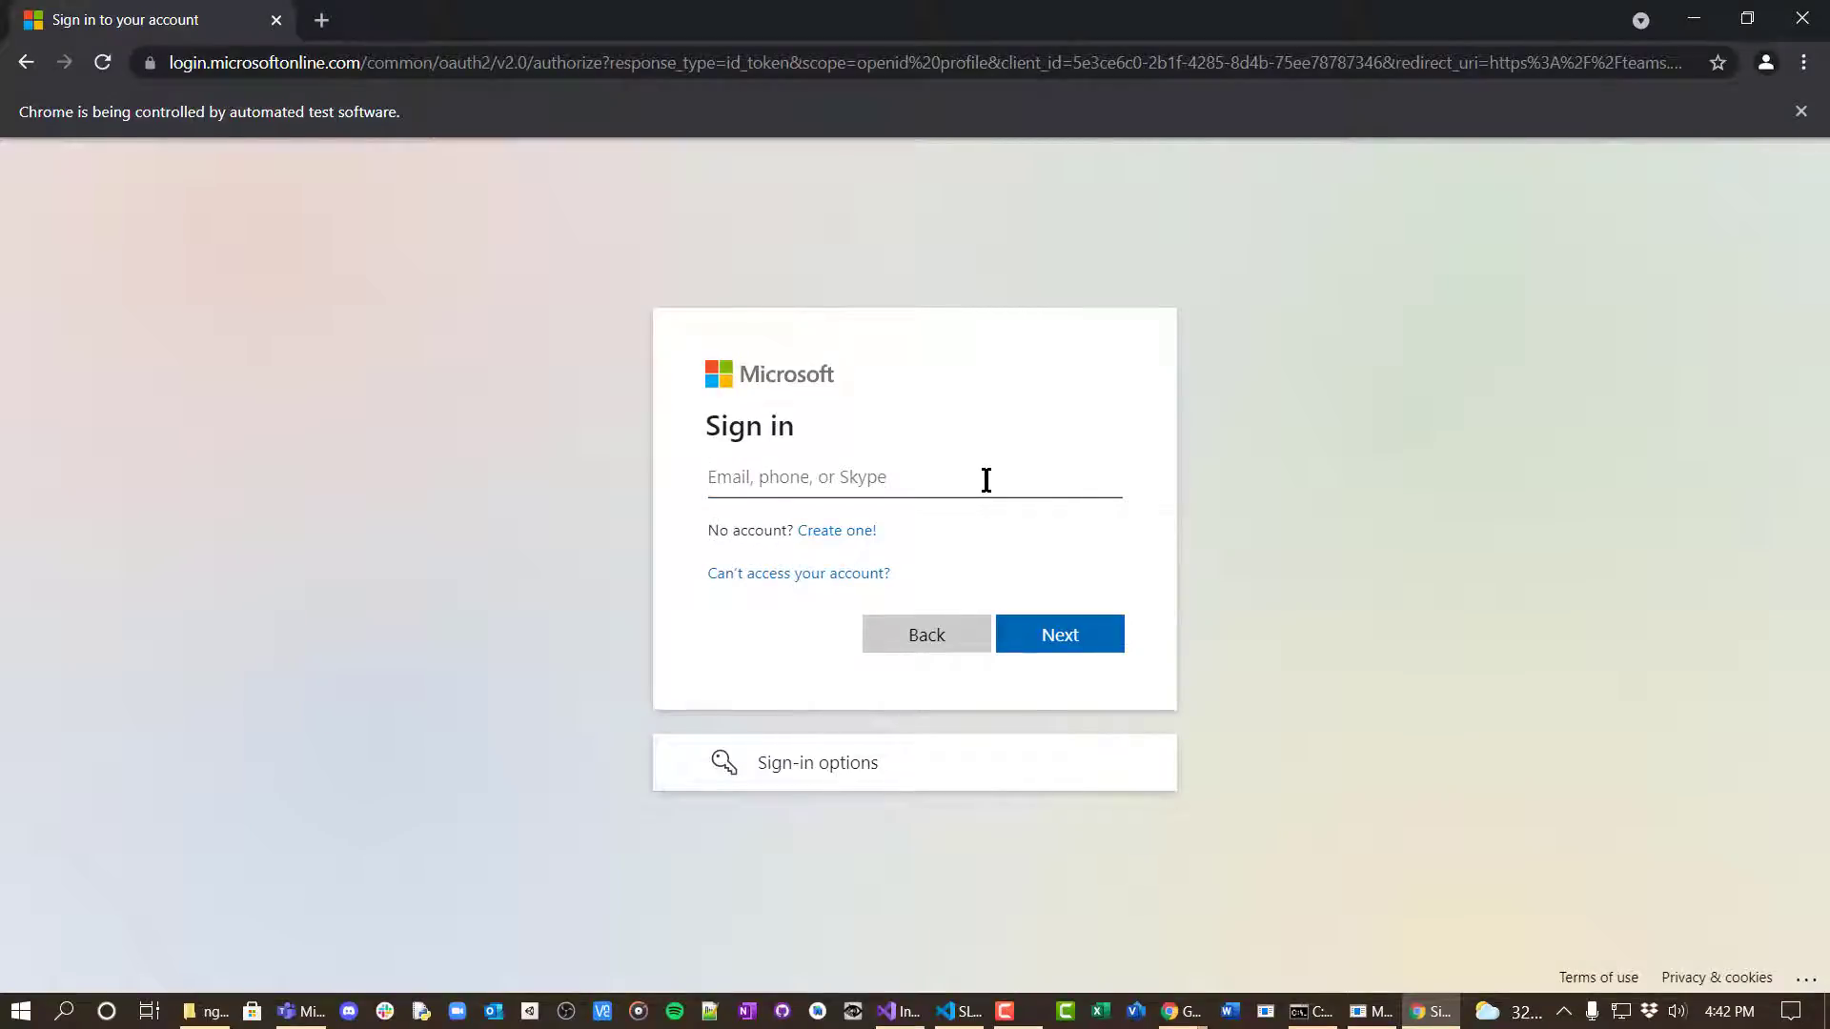
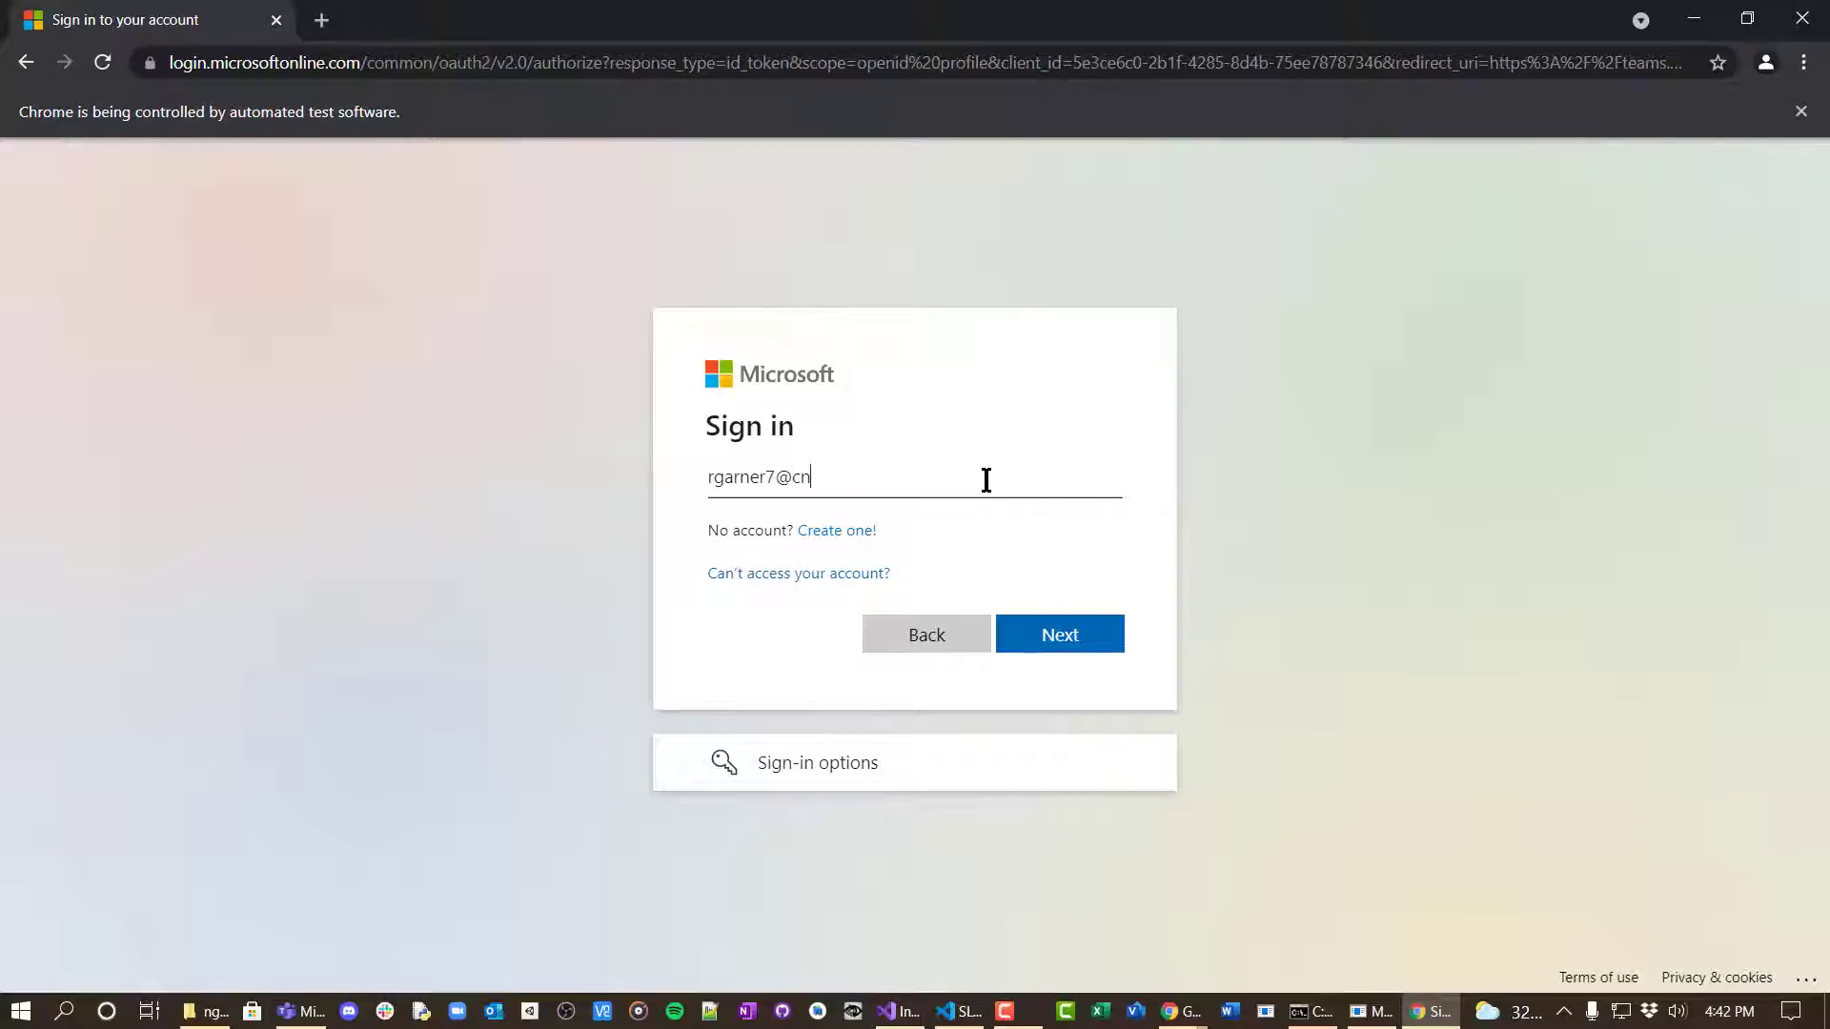
{"action": "left_click", "coordinate": [1059, 633]}
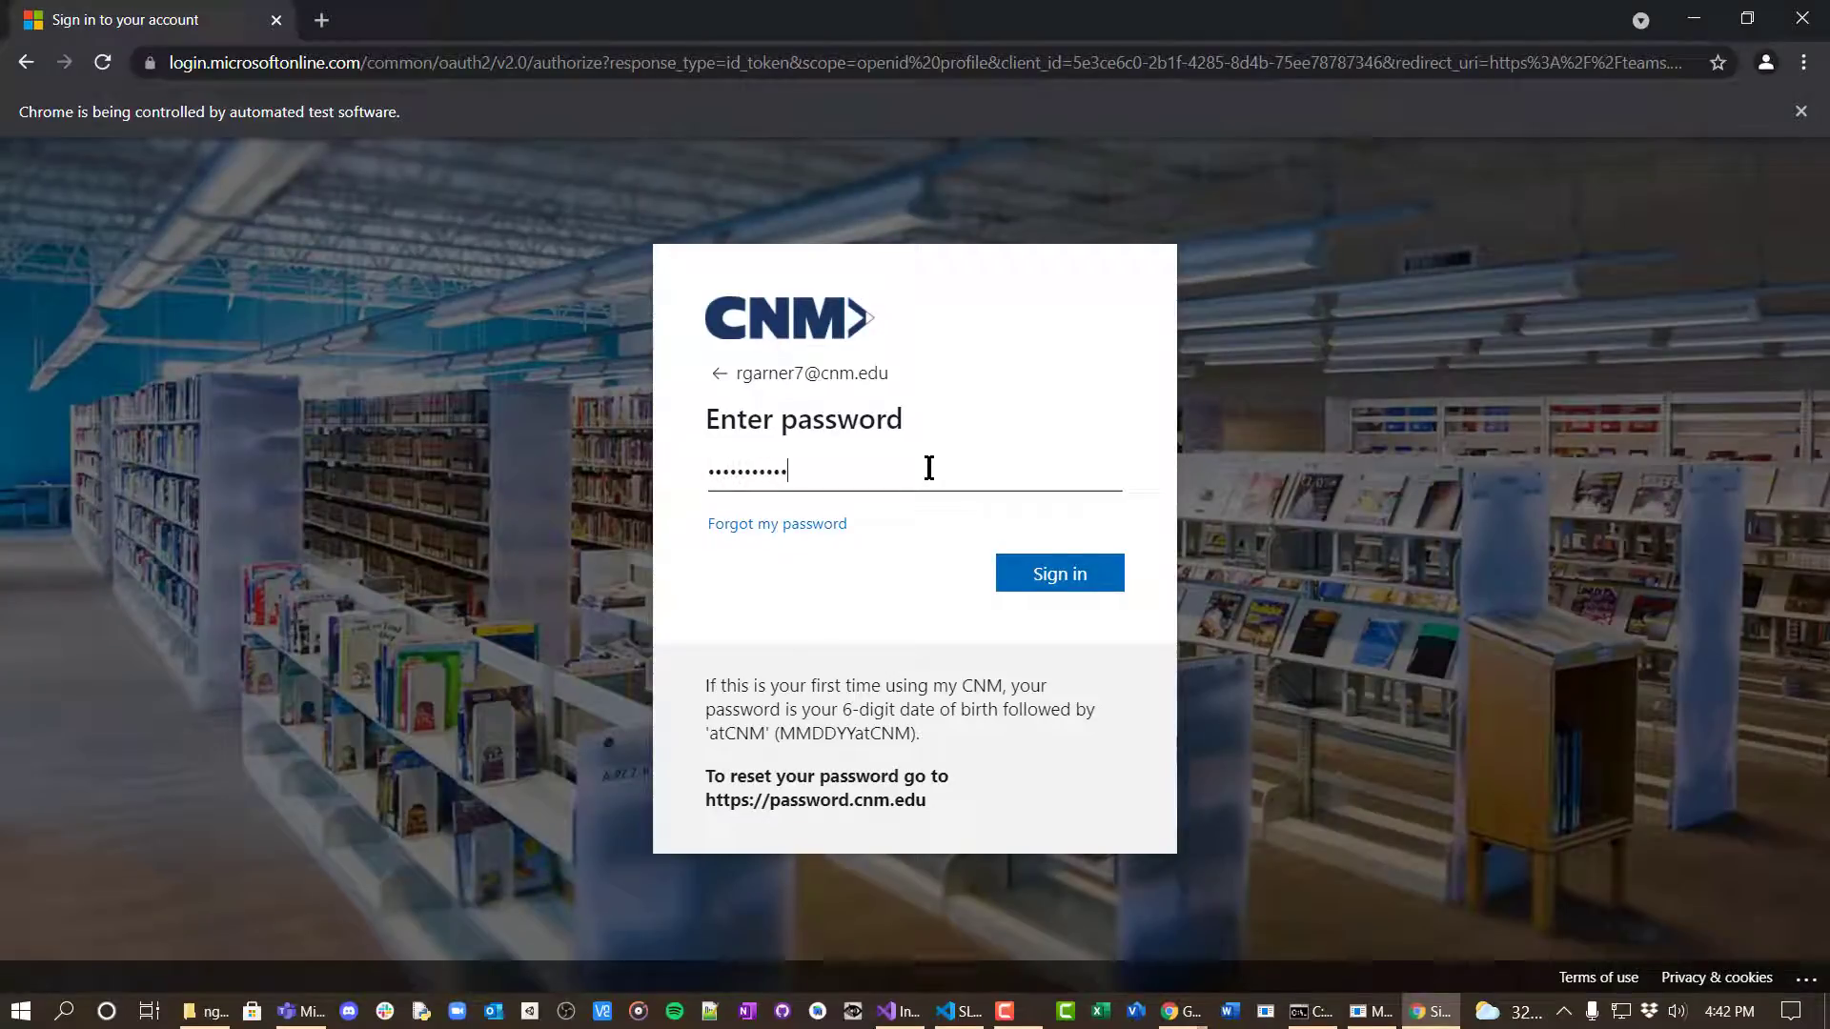
{"action": "left_click", "coordinate": [1057, 573]}
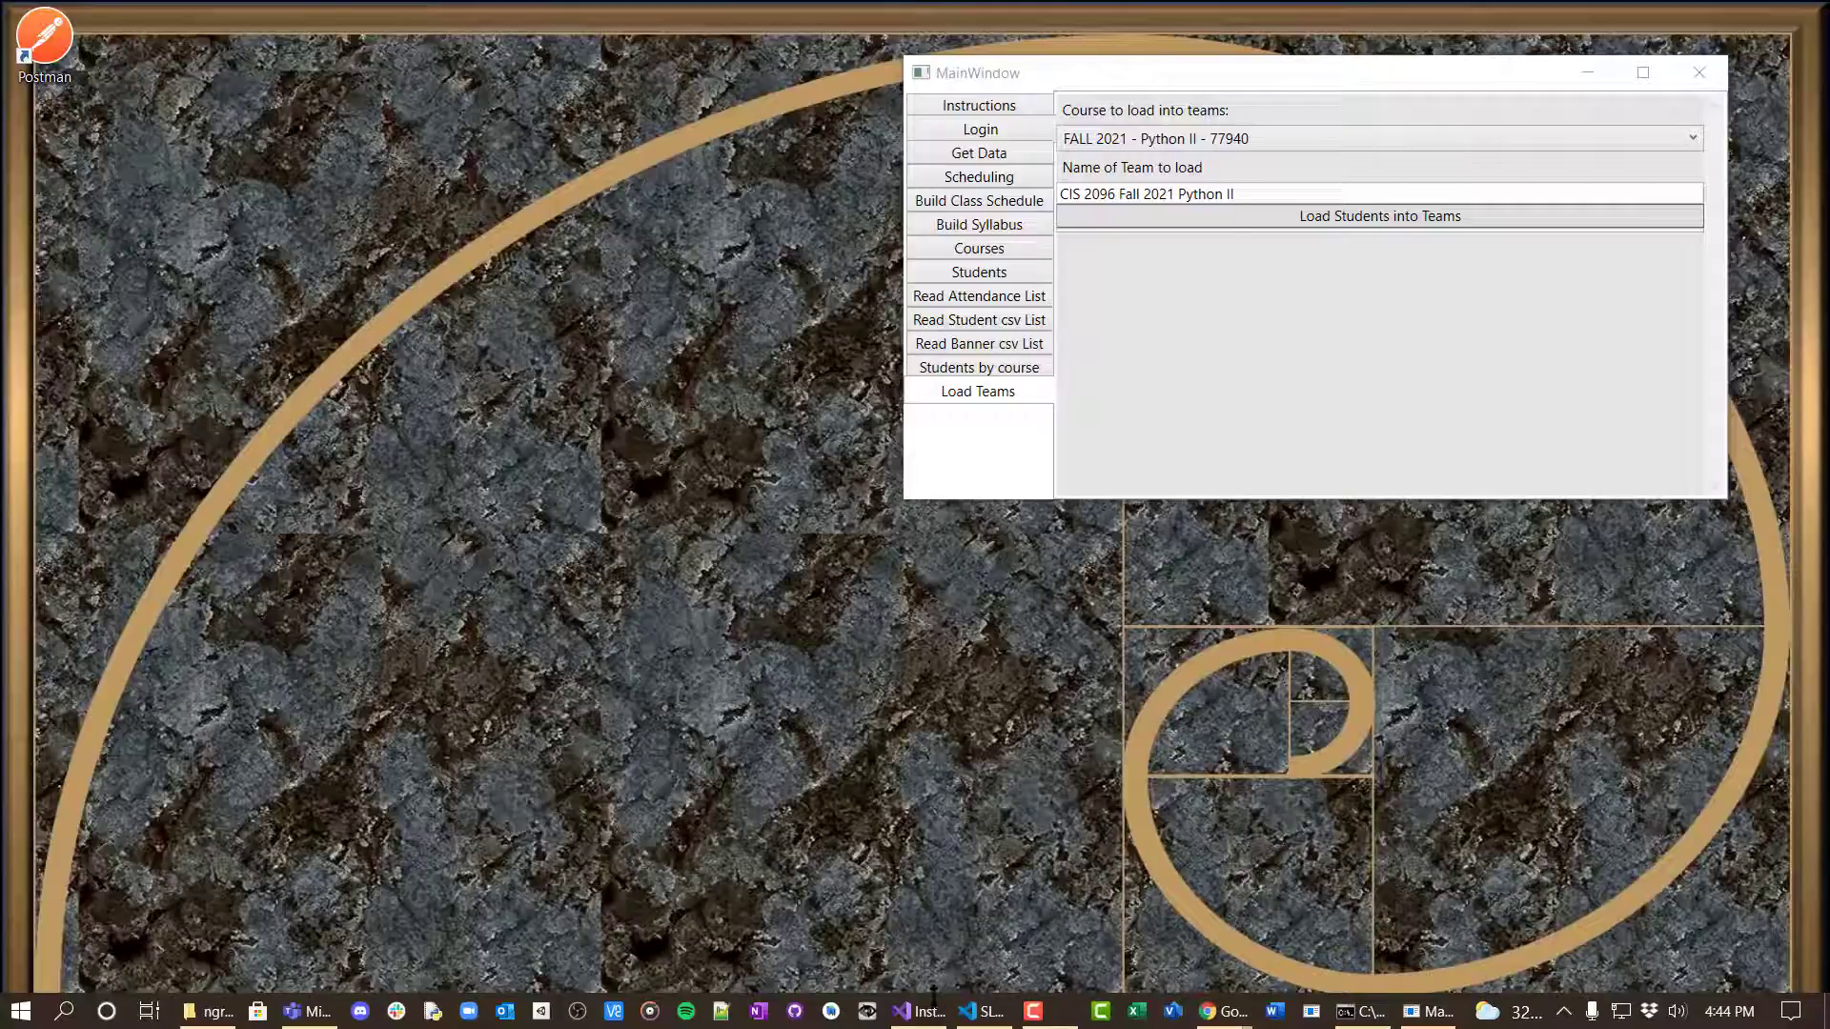
{"action": "mouse_move", "coordinate": [1194, 913]}
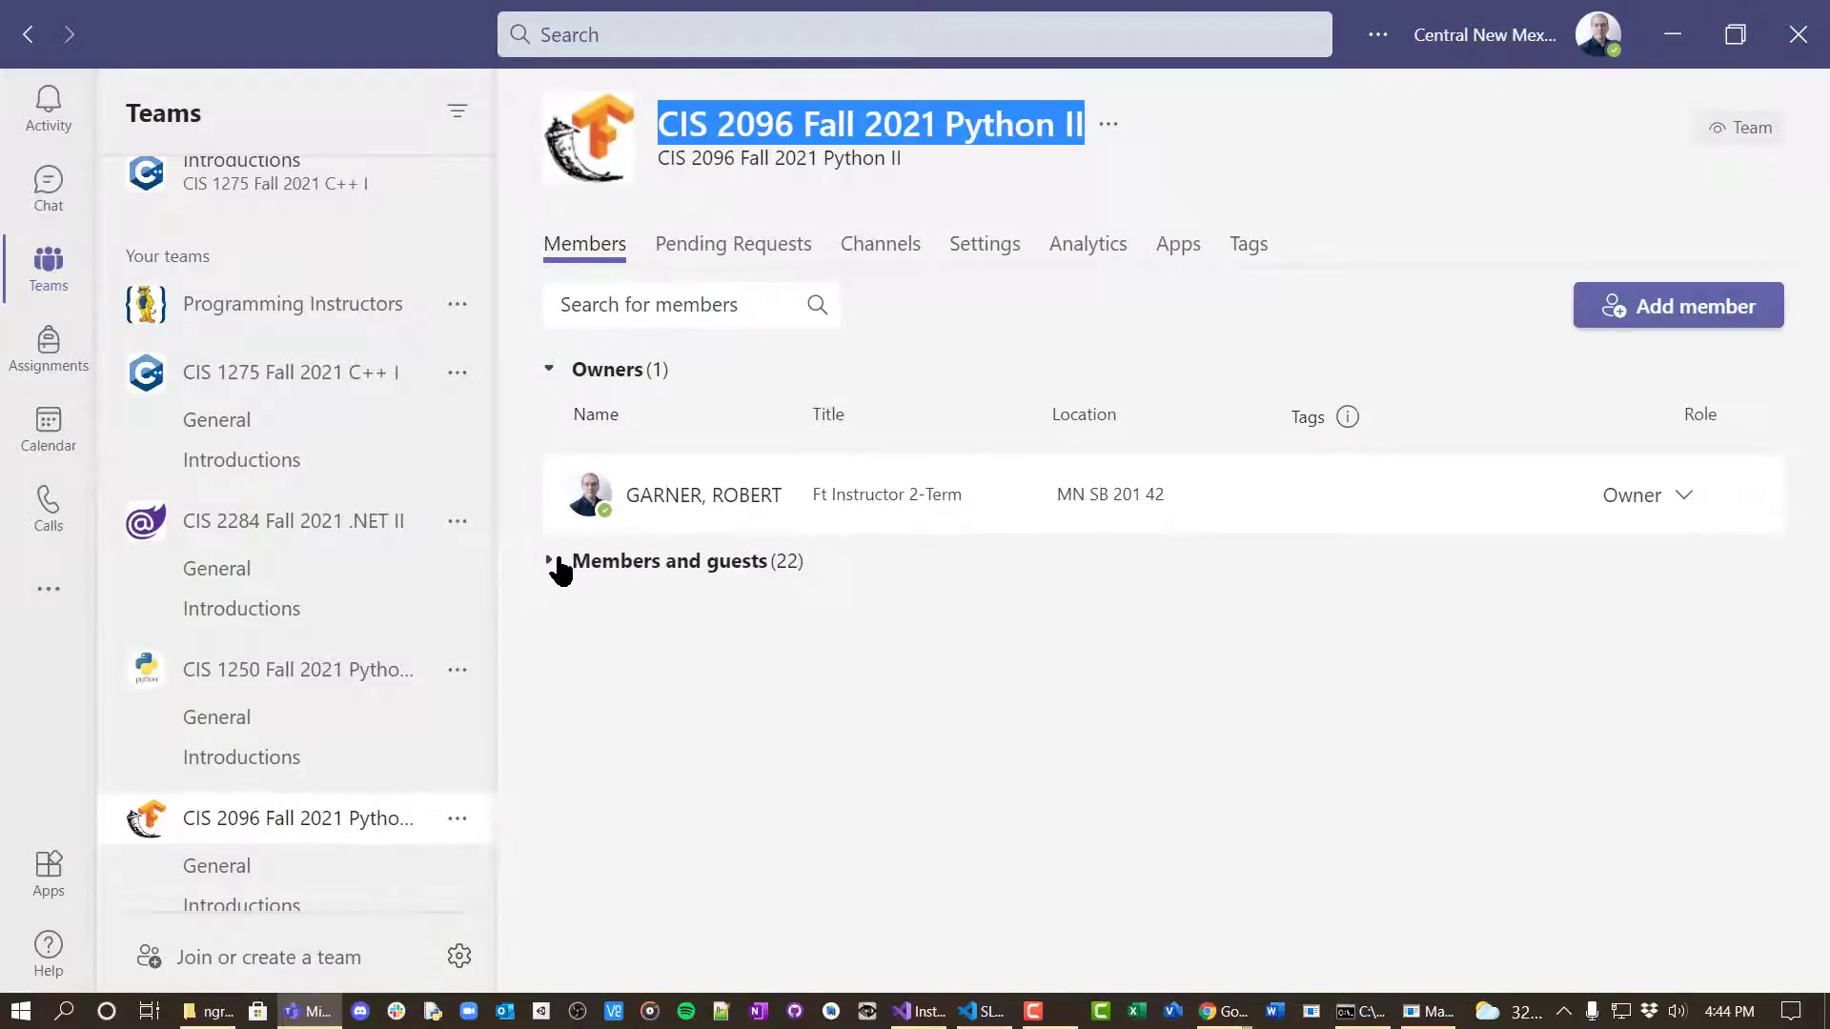
{"action": "left_click", "coordinate": [549, 561]}
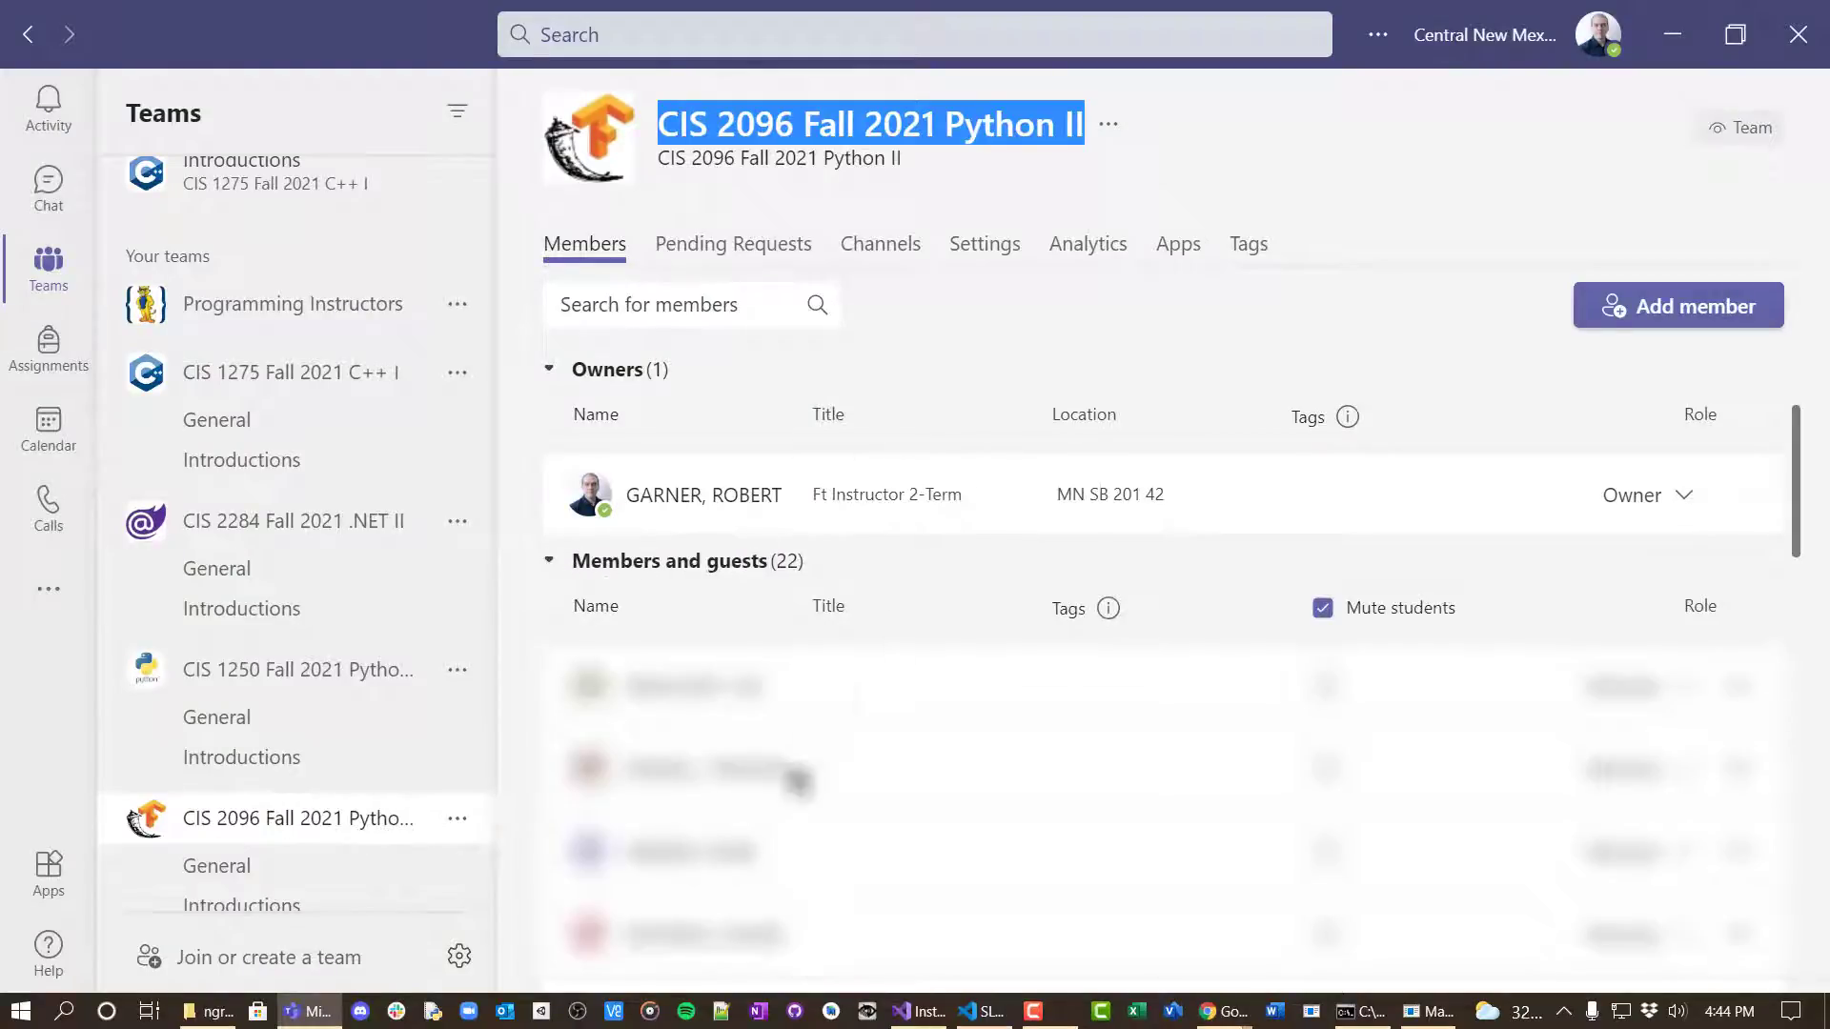
{"action": "mouse_move", "coordinate": [794, 490]}
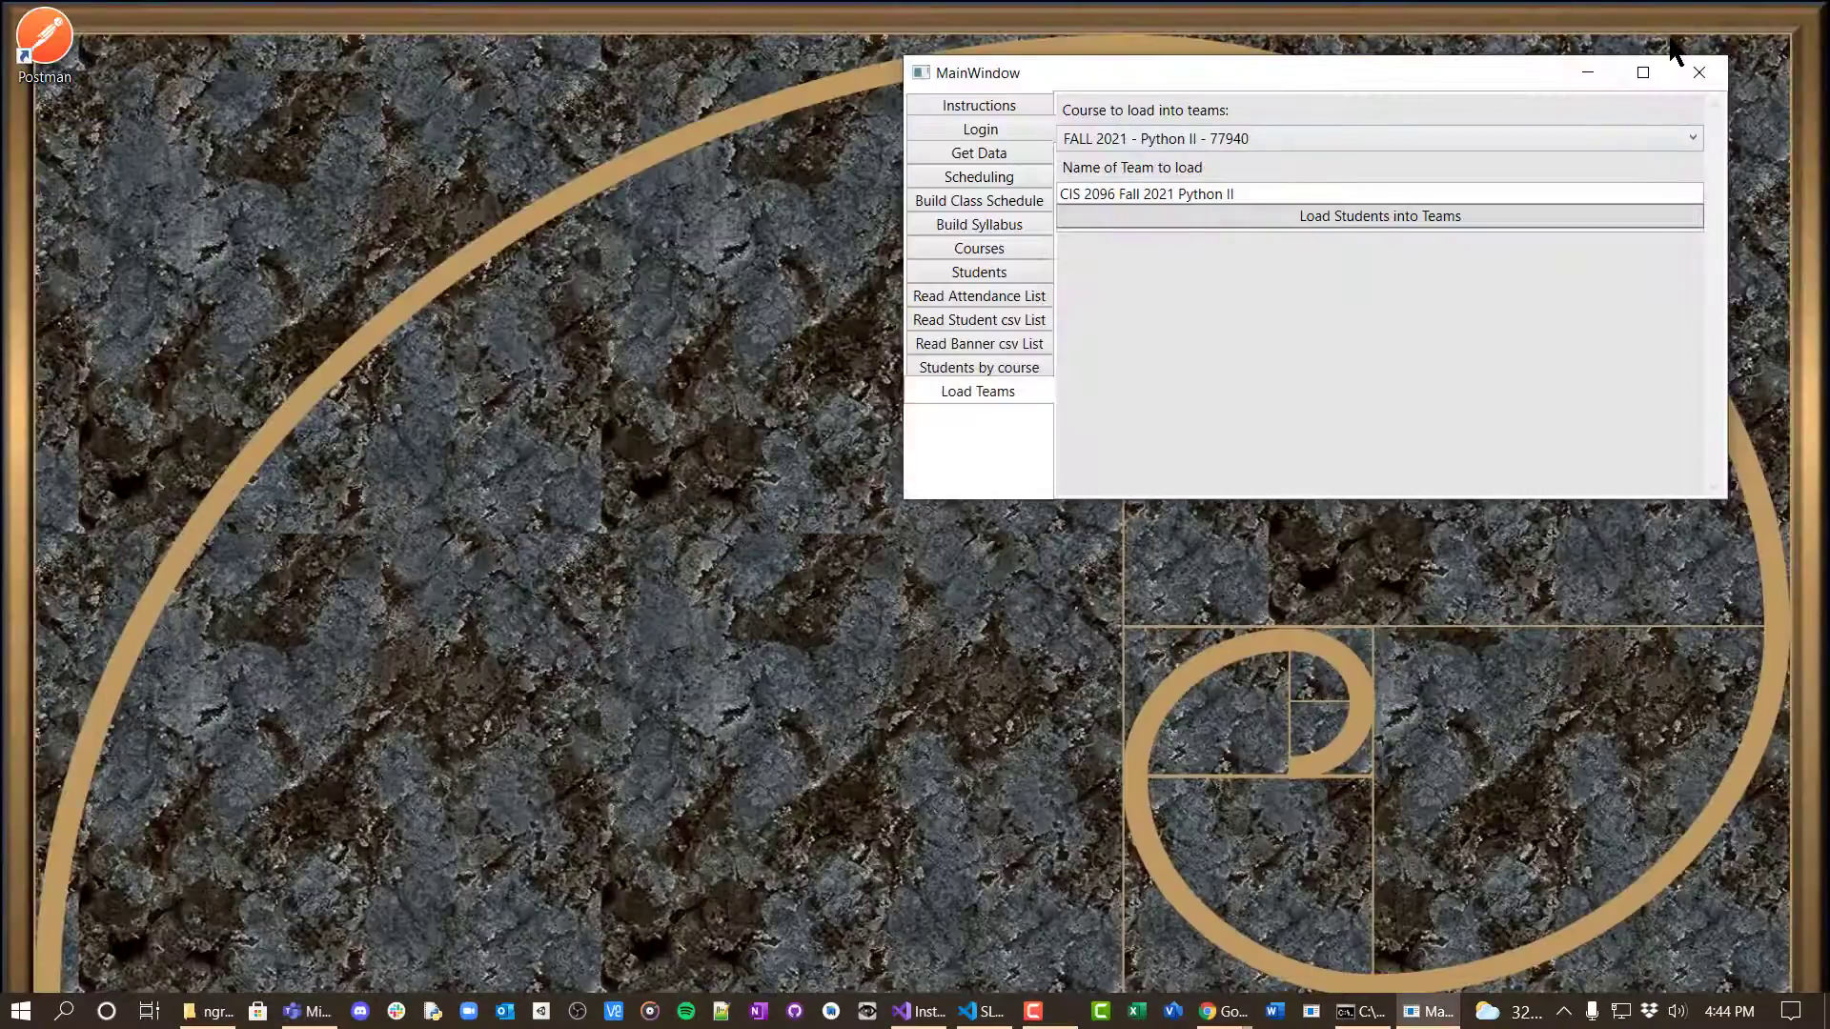
{"action": "mouse_move", "coordinate": [1219, 292]}
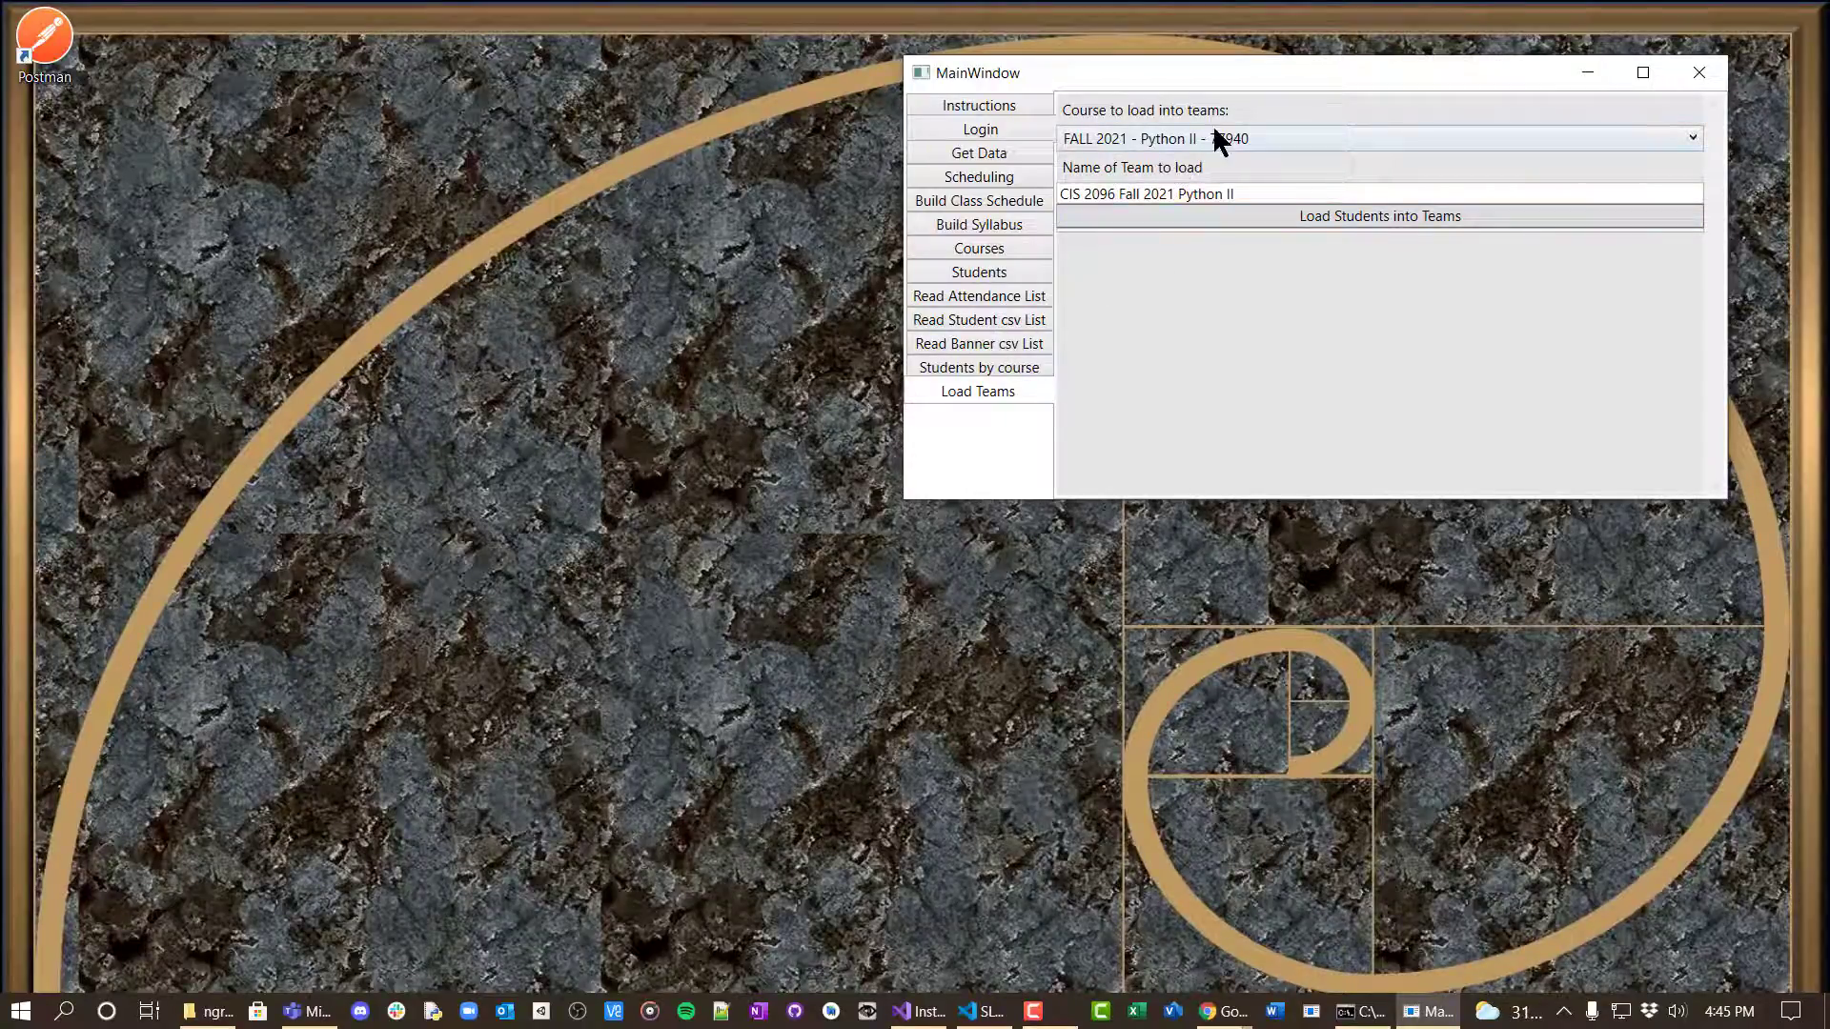
{"action": "mouse_move", "coordinate": [1319, 128]}
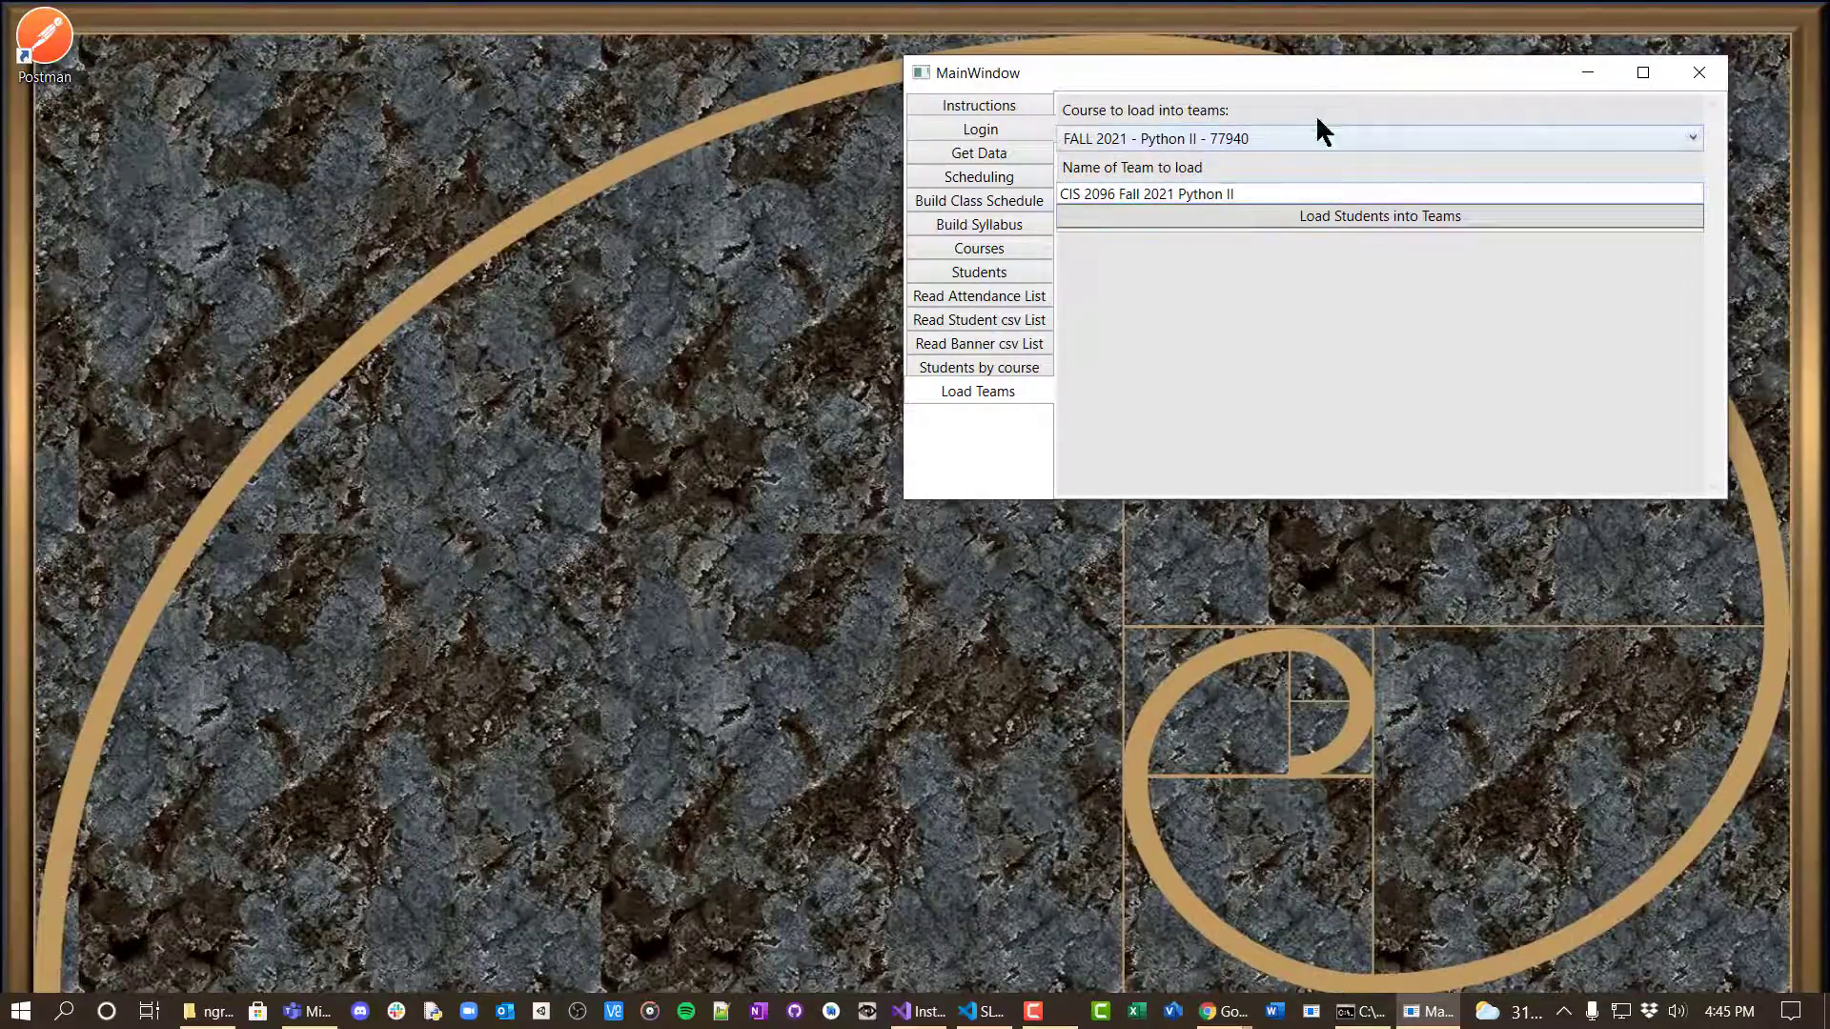
{"action": "mouse_move", "coordinate": [1280, 141]}
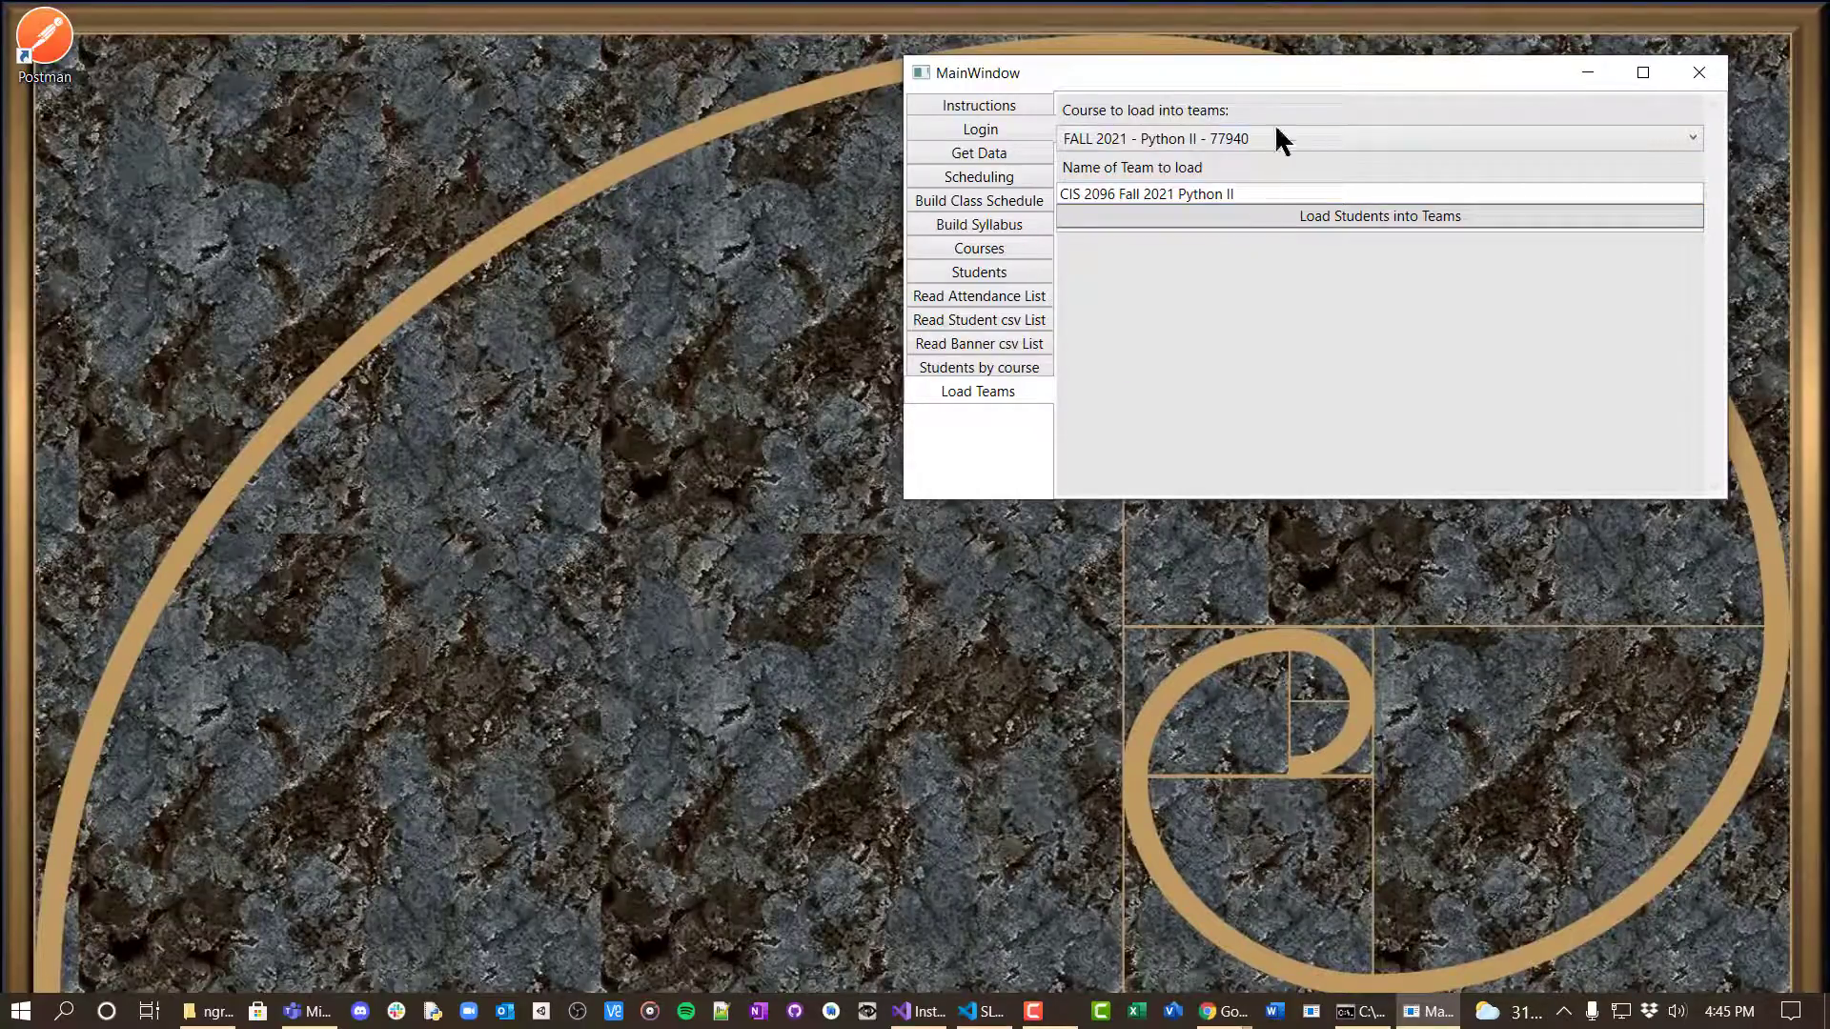
{"action": "mouse_move", "coordinate": [1240, 328]}
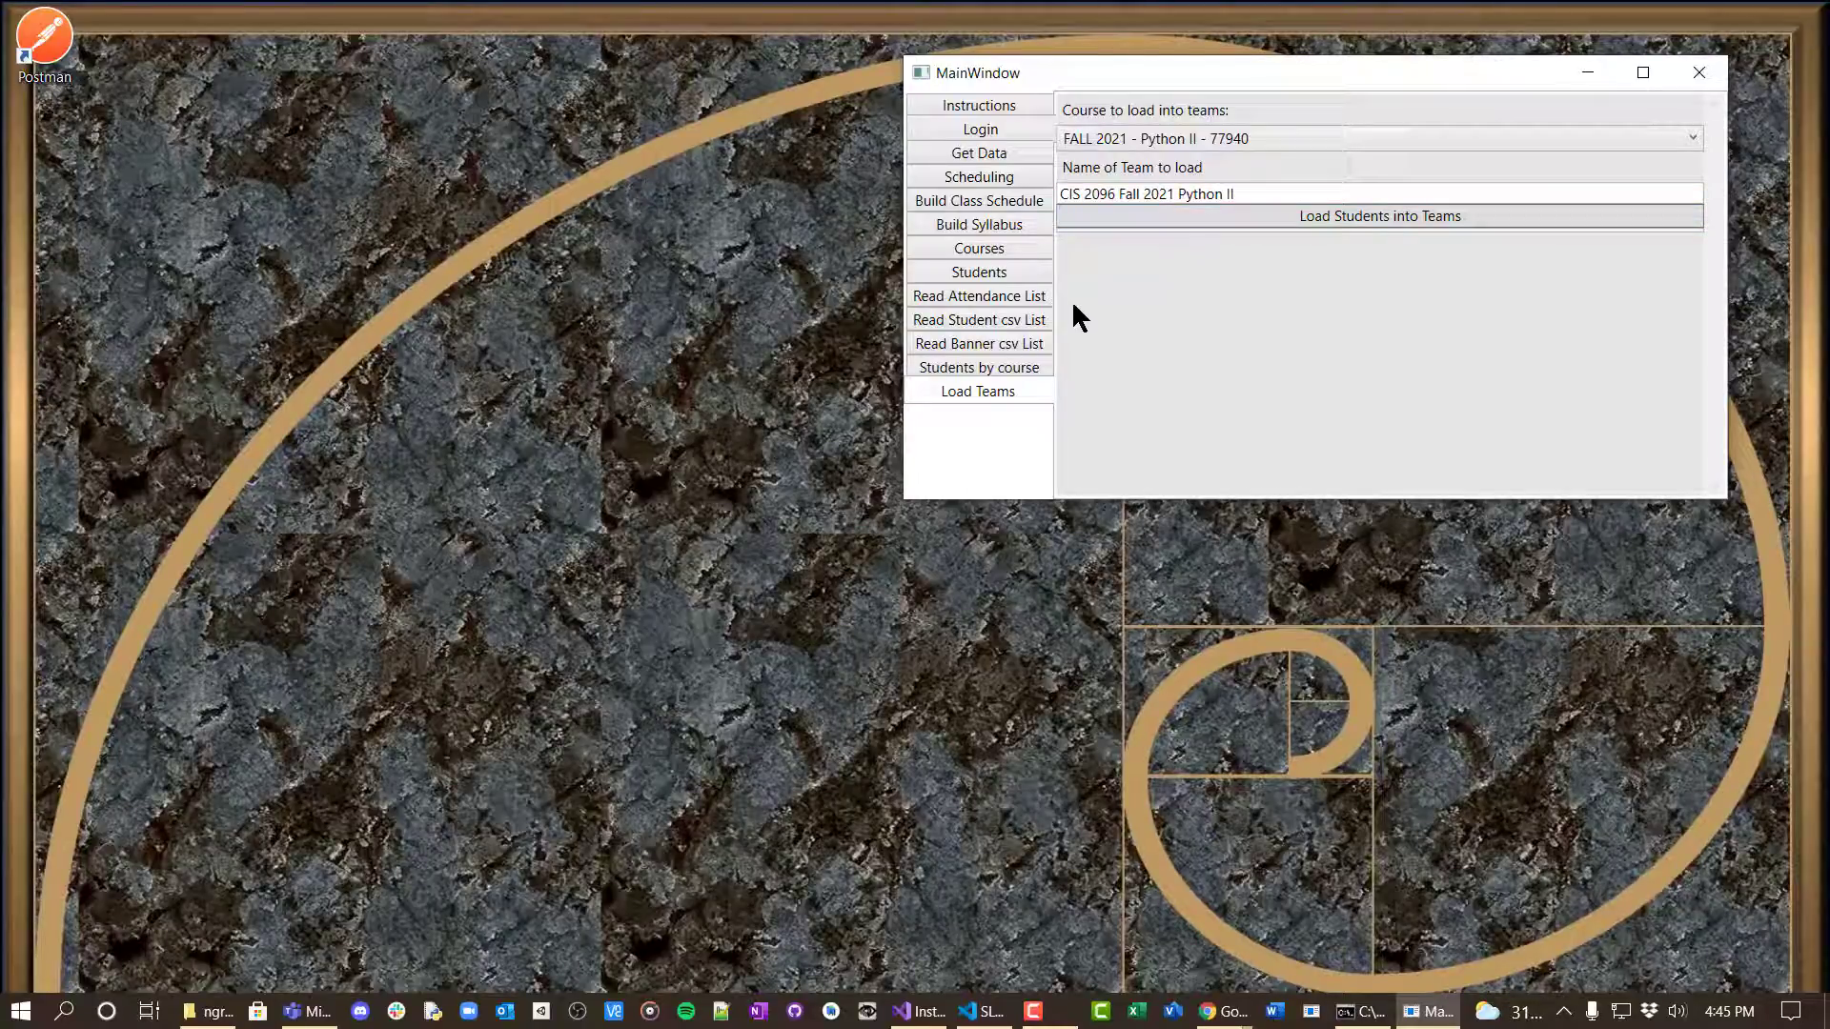
{"action": "mouse_move", "coordinate": [1211, 245]}
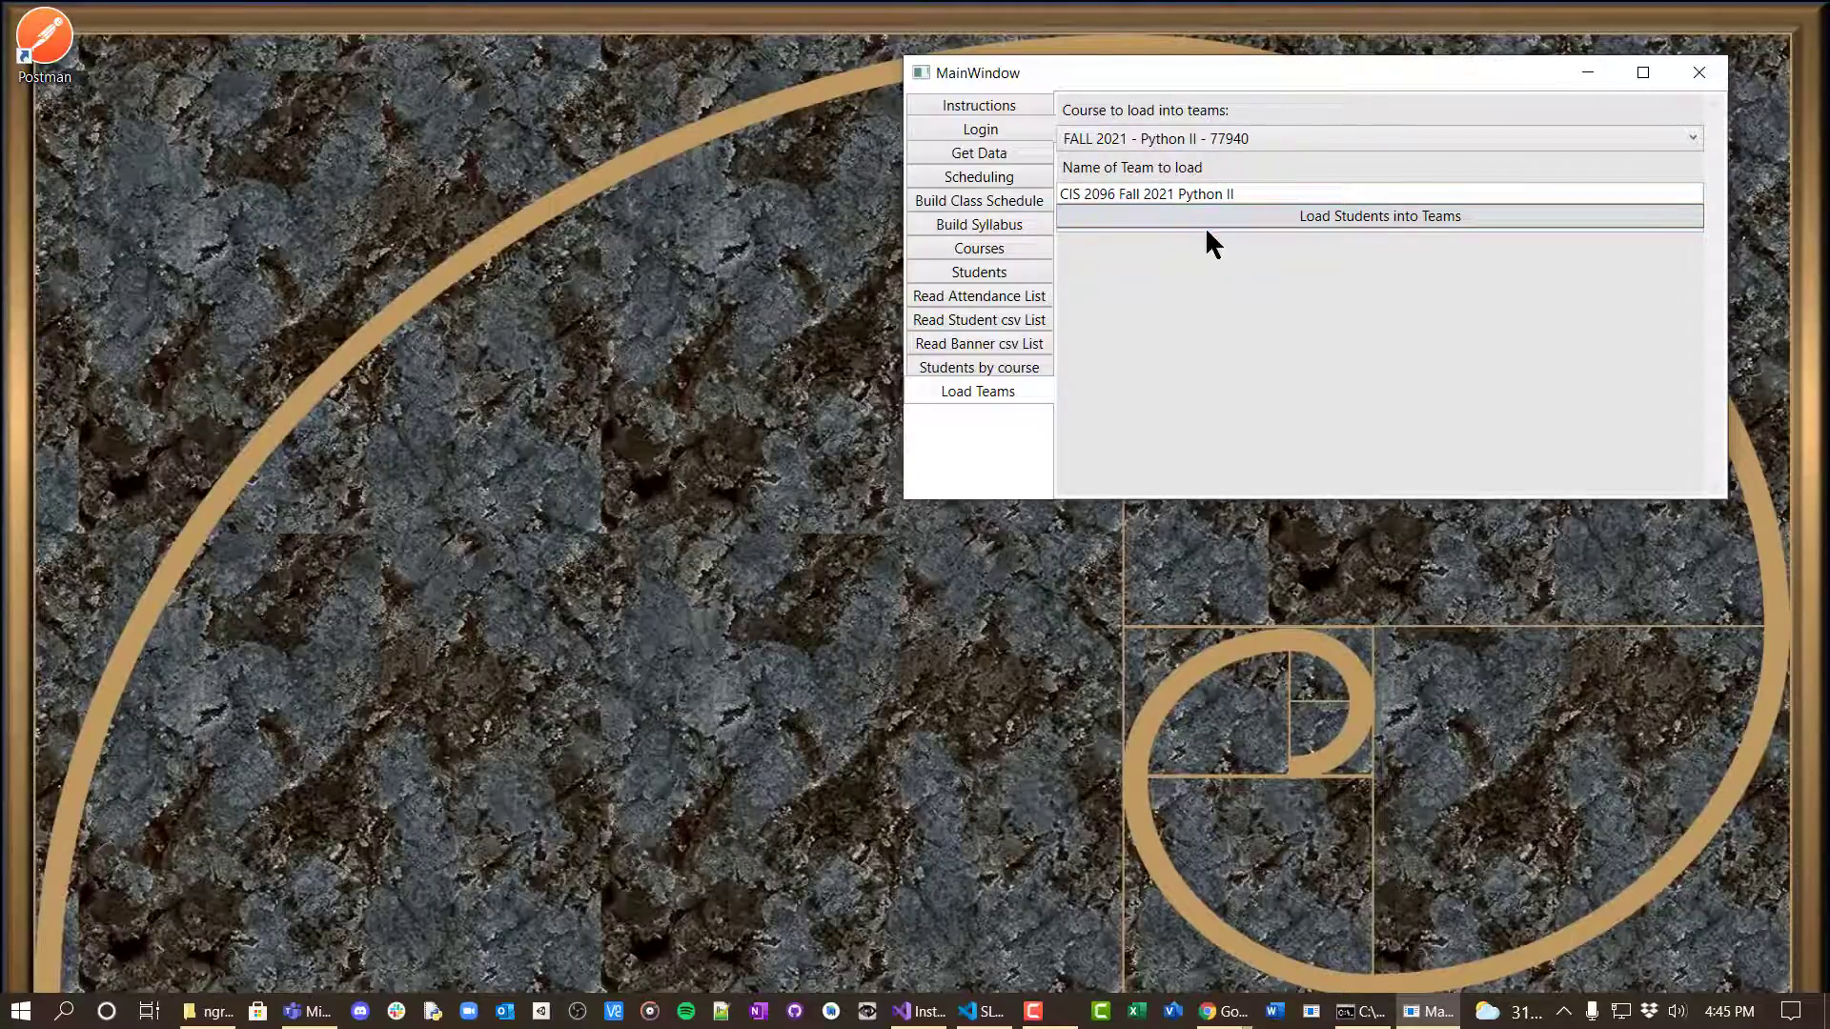